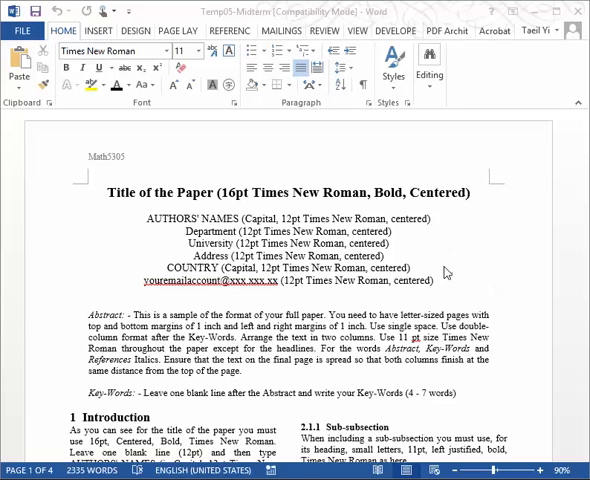
{"action": "mouse_move", "coordinate": [336, 204]}
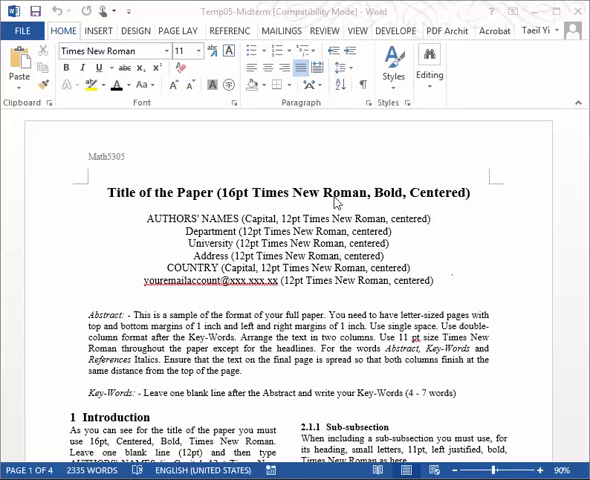
{"action": "mouse_move", "coordinate": [336, 202]}
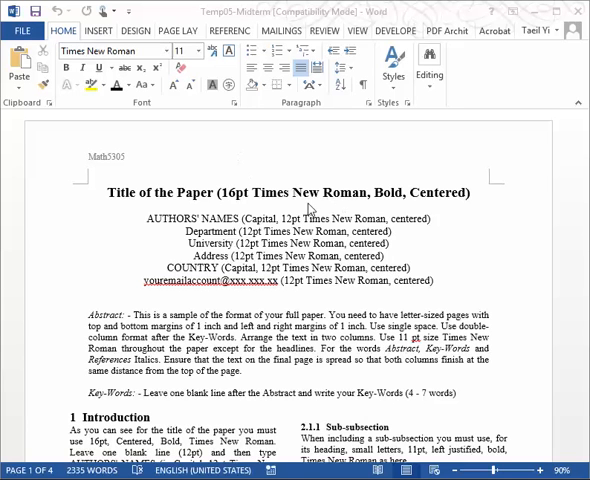
{"action": "mouse_move", "coordinate": [172, 238]}
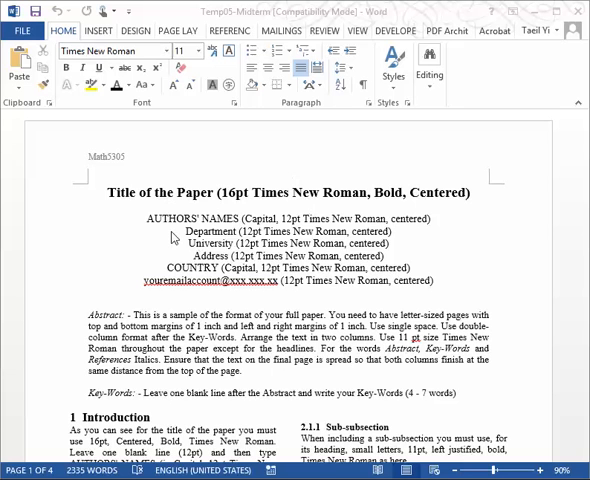
{"action": "mouse_move", "coordinate": [212, 240]}
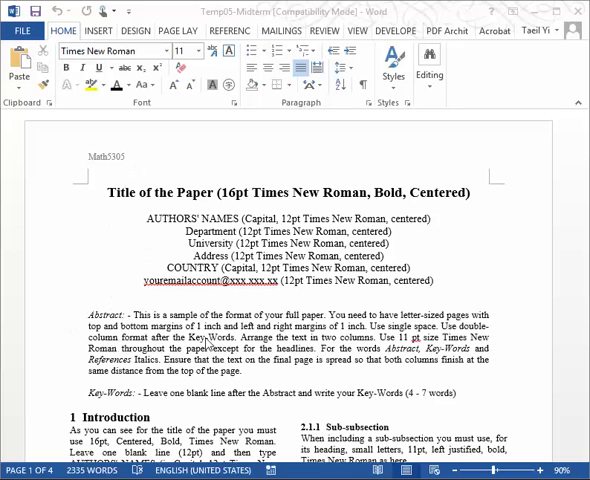
Step: Turn on the page rulers from View and scroll down to the abstract and Introduction
{"action": "scroll", "scroll_direction": "down", "scroll_amount": 3}
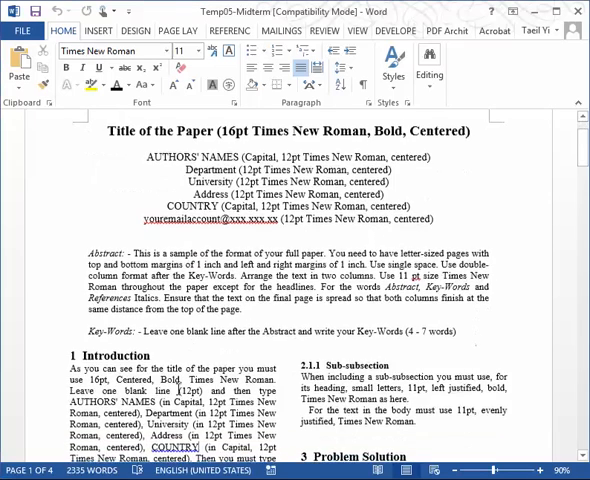
{"action": "scroll", "scroll_direction": "down", "scroll_amount": 3}
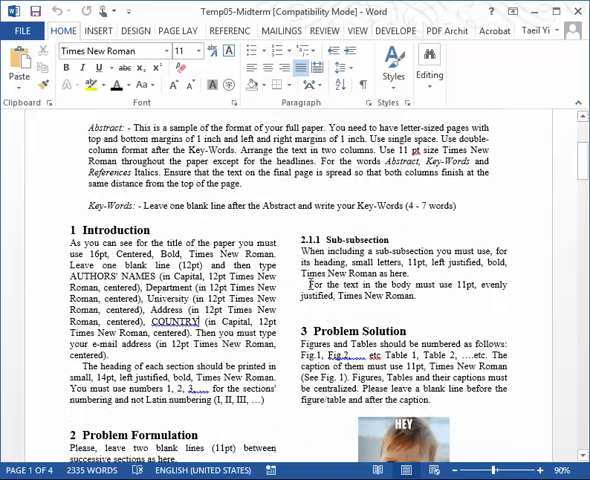
{"action": "scroll", "scroll_direction": "down", "scroll_amount": 3}
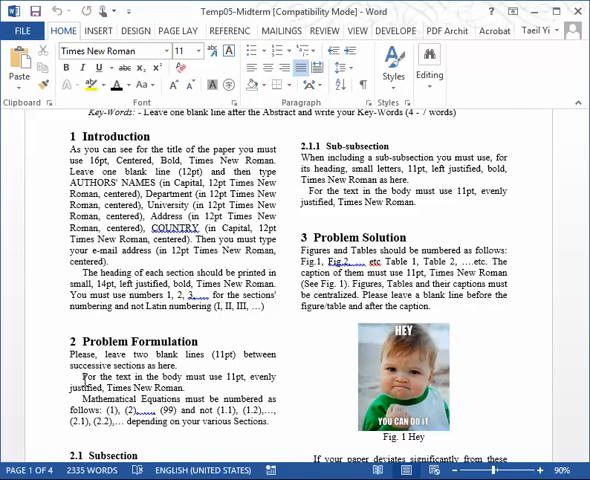
{"action": "scroll", "scroll_direction": "up", "scroll_amount": 3}
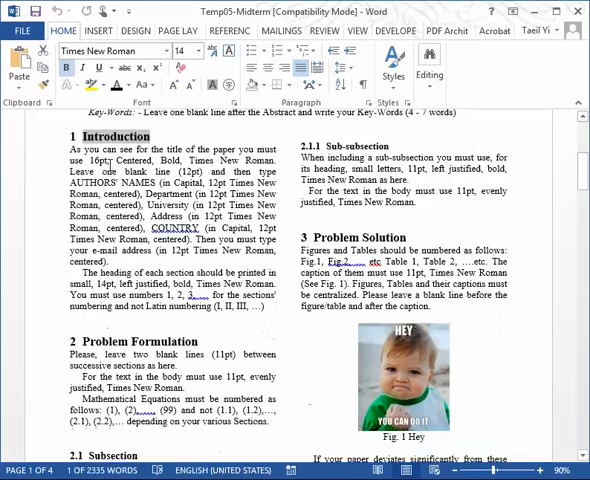
{"action": "scroll", "scroll_direction": "down", "scroll_amount": 3}
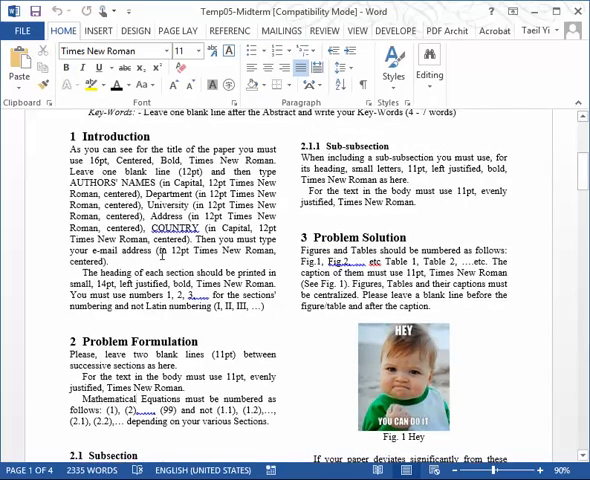
{"action": "scroll", "scroll_direction": "down", "scroll_amount": 3}
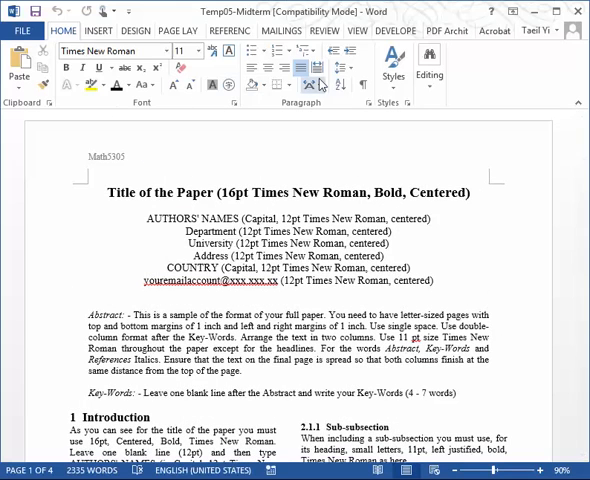
{"action": "mouse_move", "coordinate": [368, 42]}
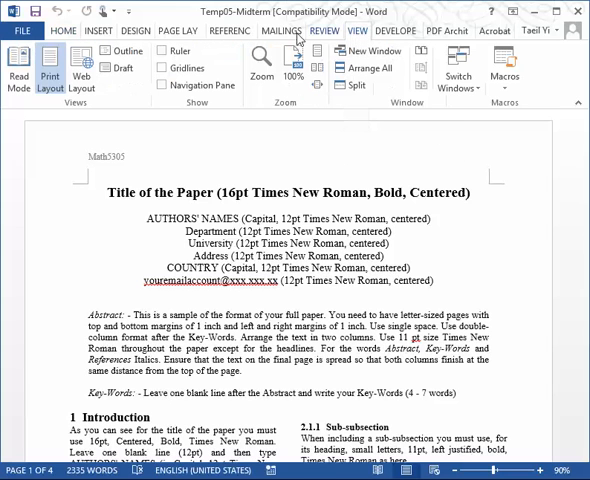
{"action": "mouse_move", "coordinate": [160, 52]}
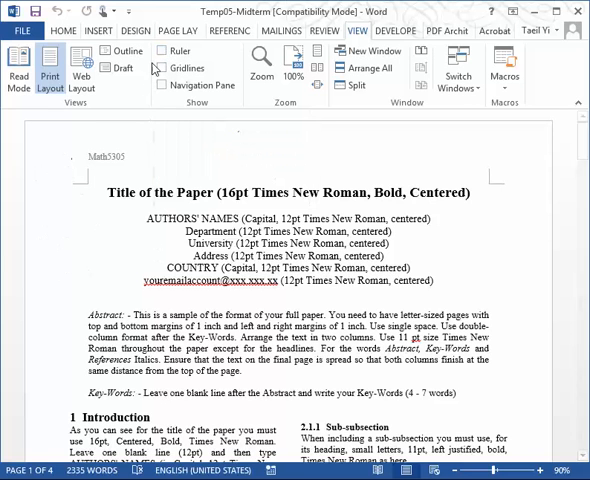
{"action": "left_click", "coordinate": [160, 48]}
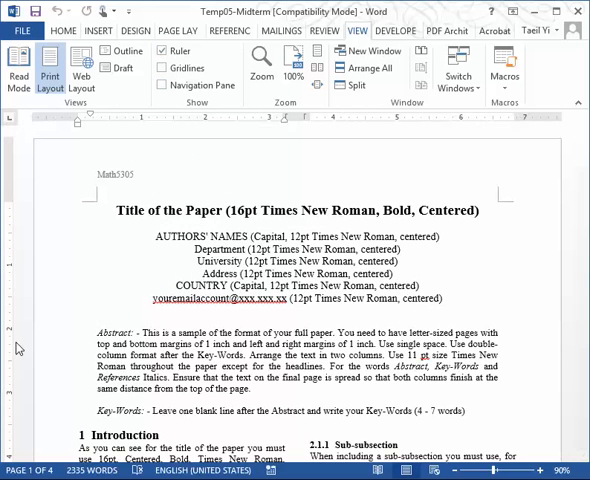
{"action": "mouse_move", "coordinate": [192, 212]}
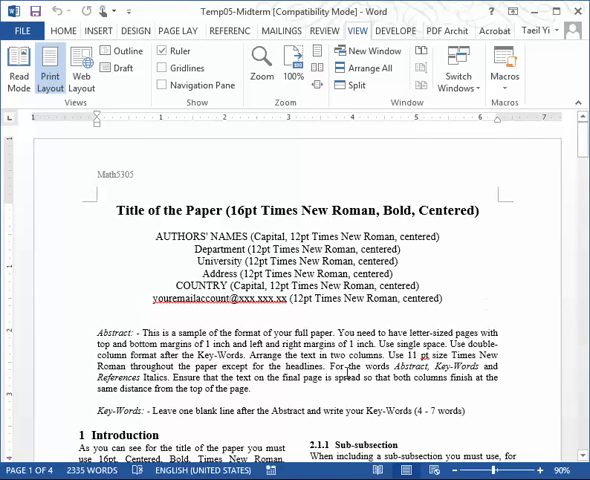
{"action": "scroll", "scroll_direction": "down", "scroll_amount": 3}
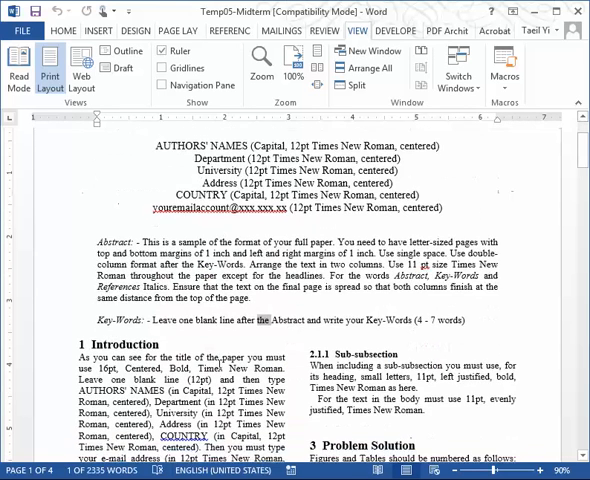
{"action": "scroll", "scroll_direction": "down", "scroll_amount": 3}
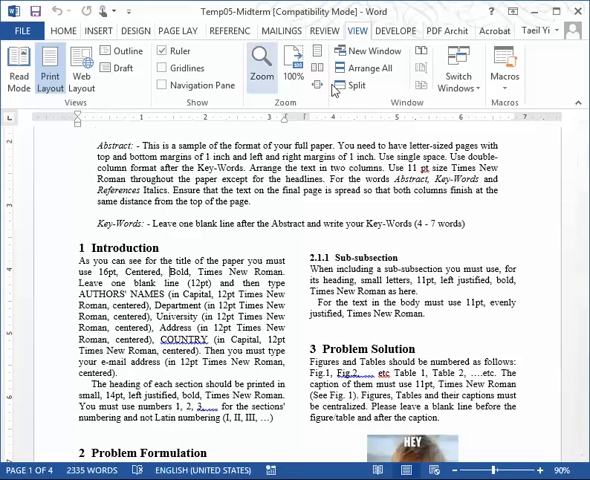
{"action": "mouse_move", "coordinate": [196, 236]}
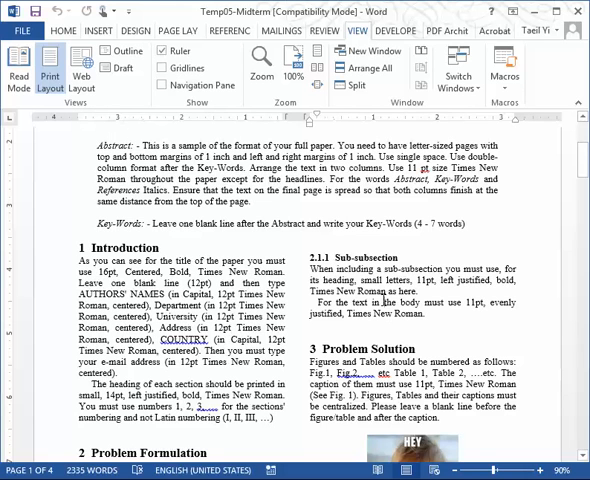
{"action": "mouse_move", "coordinate": [512, 128]}
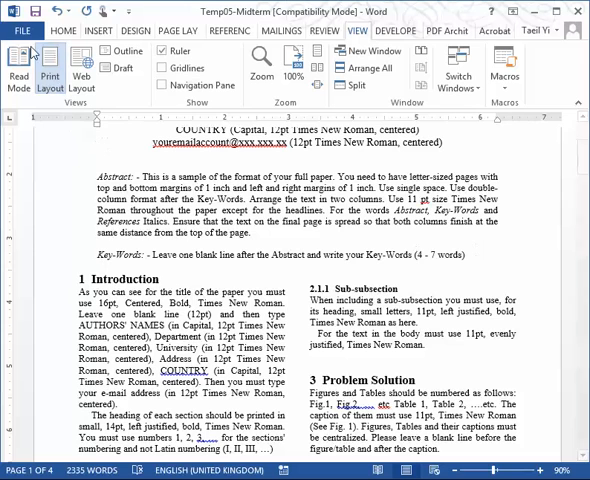
Step: Enable 'Show all formatting marks' in Word Options > Display and confirm
{"action": "left_click", "coordinate": [18, 32]}
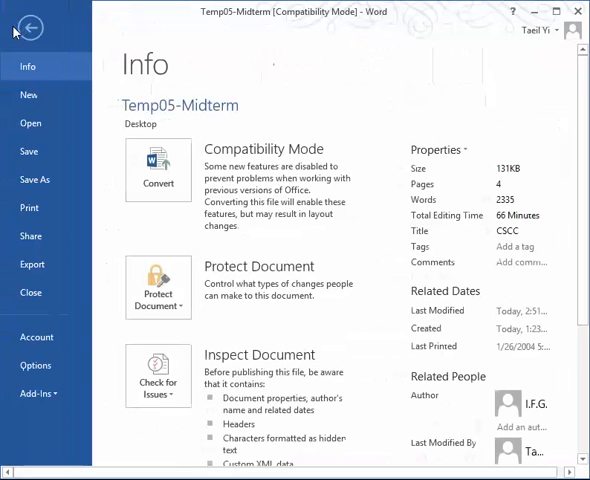
{"action": "mouse_move", "coordinate": [36, 336]}
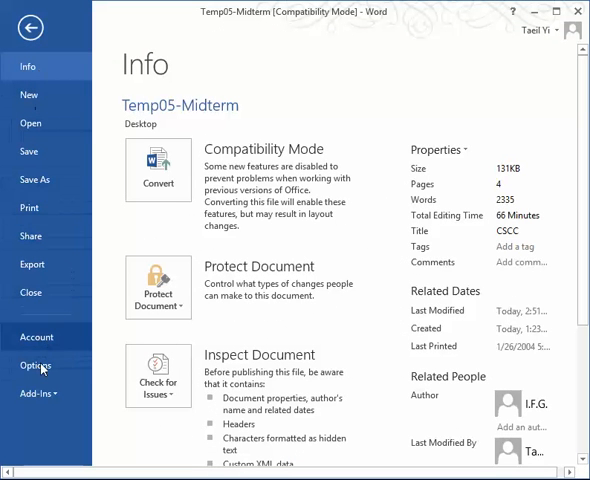
{"action": "left_click", "coordinate": [34, 364]}
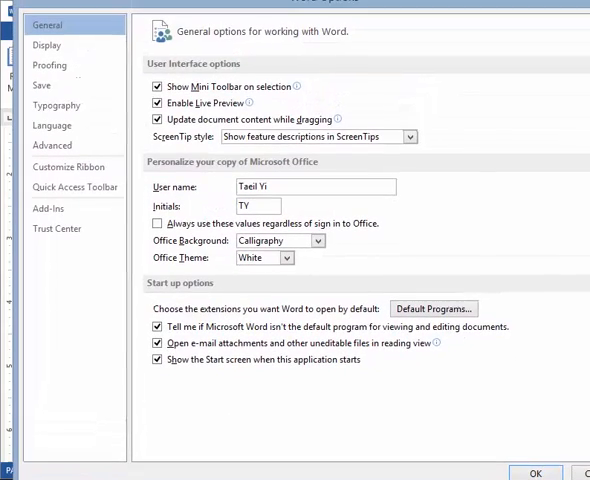
{"action": "mouse_move", "coordinate": [48, 44]}
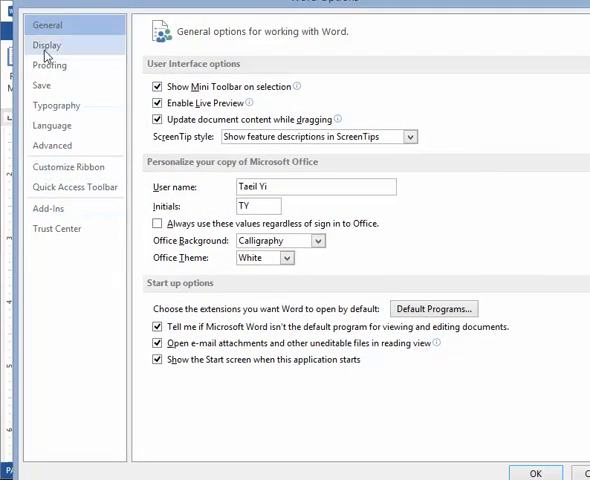
{"action": "left_click", "coordinate": [46, 44]}
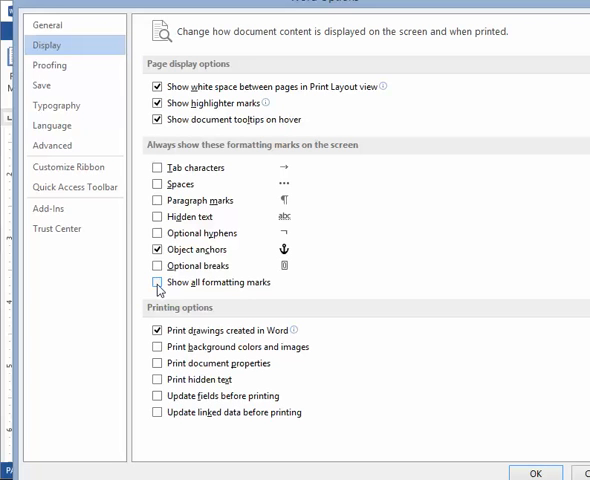
{"action": "left_click", "coordinate": [156, 282]}
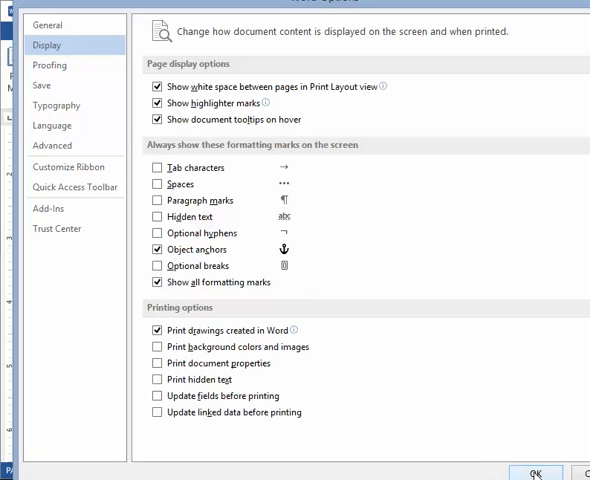
{"action": "left_click", "coordinate": [536, 468]}
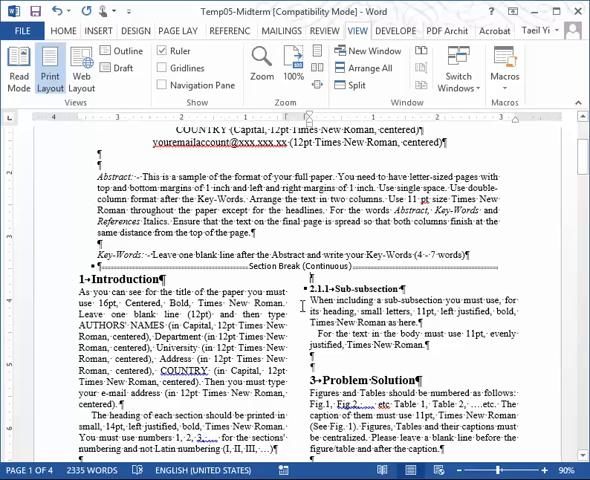
{"action": "scroll", "scroll_direction": "down", "scroll_amount": 3}
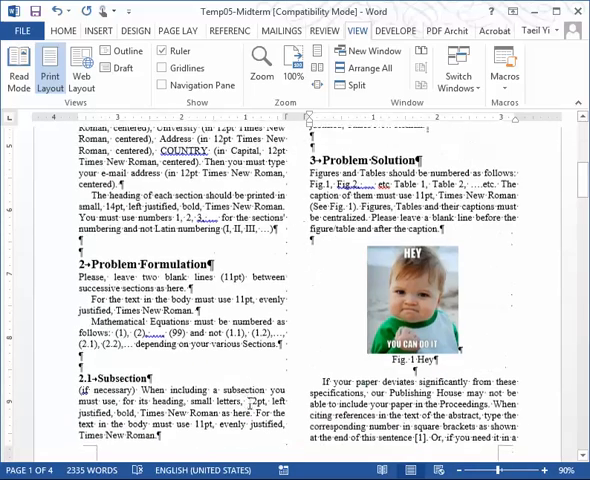
{"action": "scroll", "scroll_direction": "down", "scroll_amount": 3}
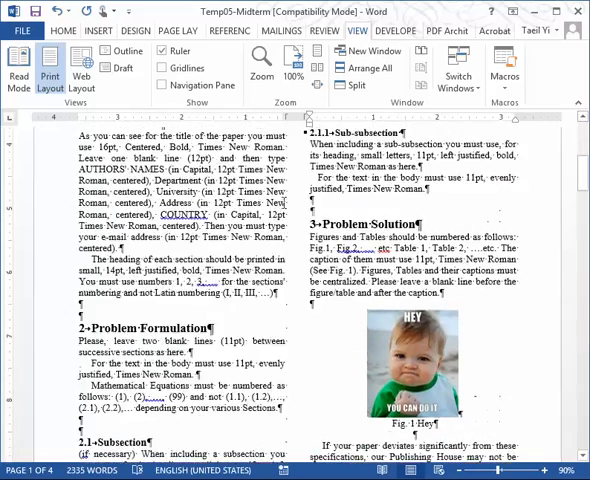
{"action": "scroll", "scroll_direction": "down", "scroll_amount": 3}
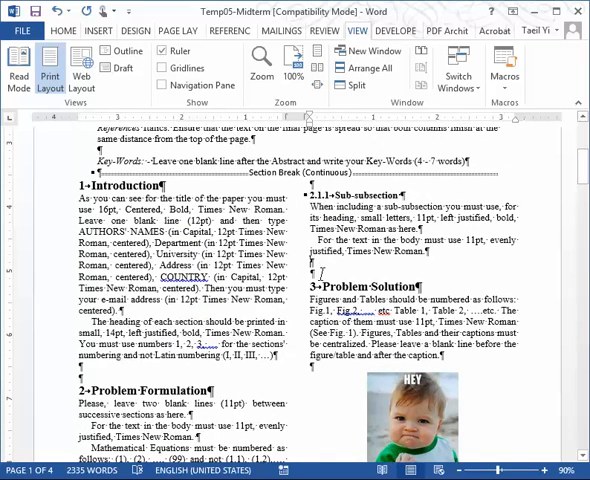
{"action": "scroll", "scroll_direction": "down", "scroll_amount": 3}
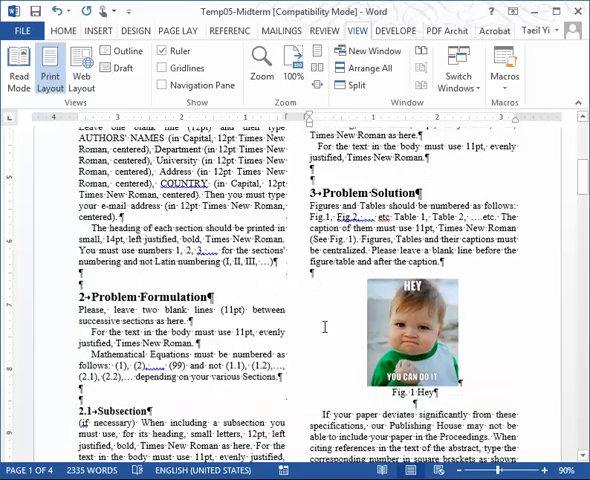
{"action": "scroll", "scroll_direction": "down", "scroll_amount": 3}
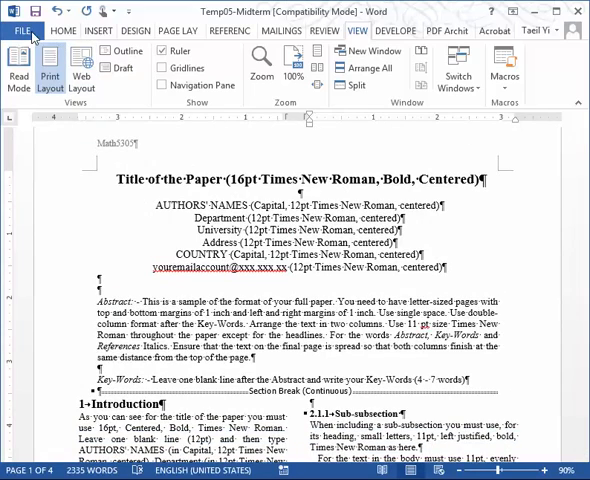
Step: Disable 'Show all formatting marks' in Word Options > Display and confirm
{"action": "left_click", "coordinate": [24, 36]}
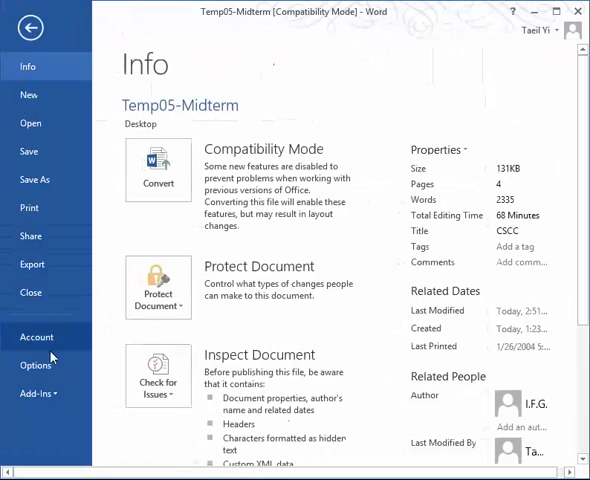
{"action": "left_click", "coordinate": [34, 364]}
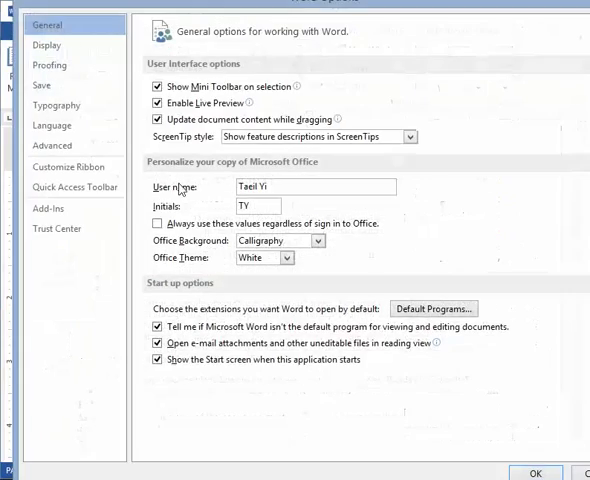
{"action": "left_click", "coordinate": [46, 46]}
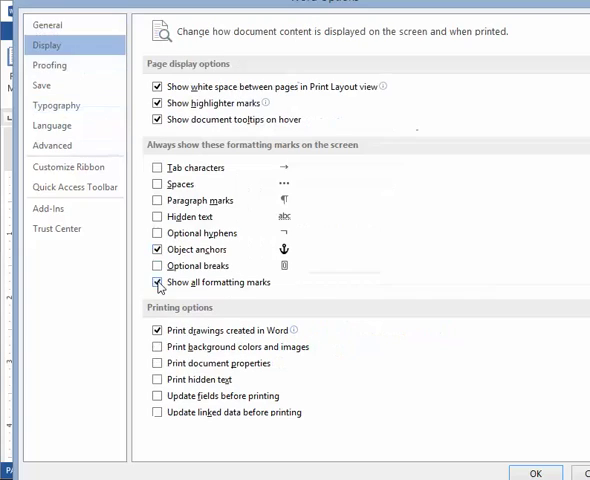
{"action": "left_click", "coordinate": [524, 468]}
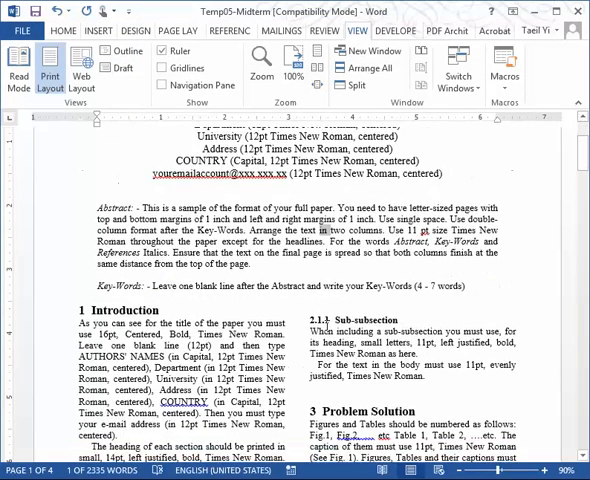
{"action": "scroll", "scroll_direction": "down", "scroll_amount": 3}
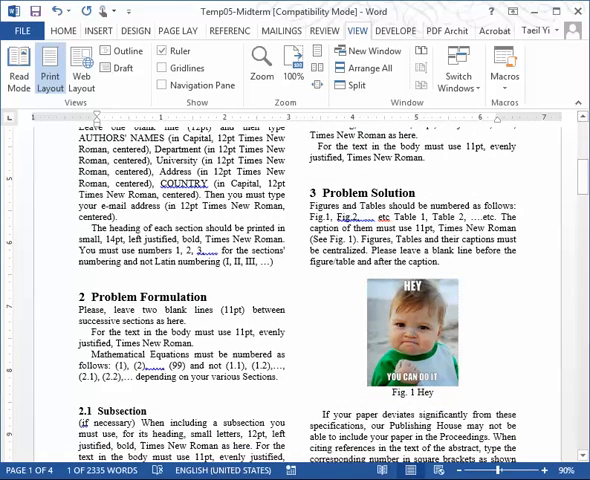
{"action": "left_click", "coordinate": [414, 336]}
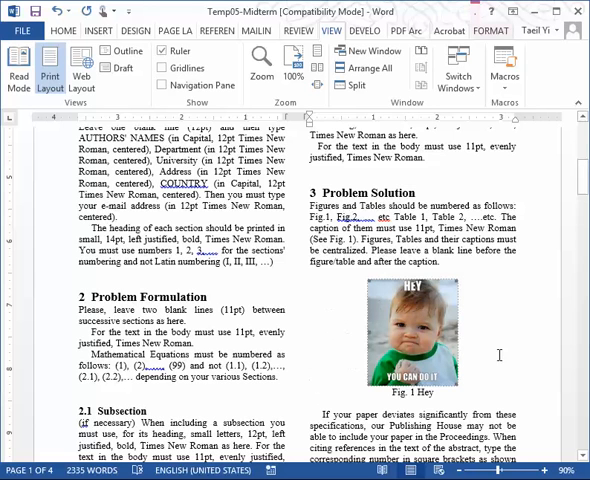
{"action": "mouse_move", "coordinate": [422, 332]}
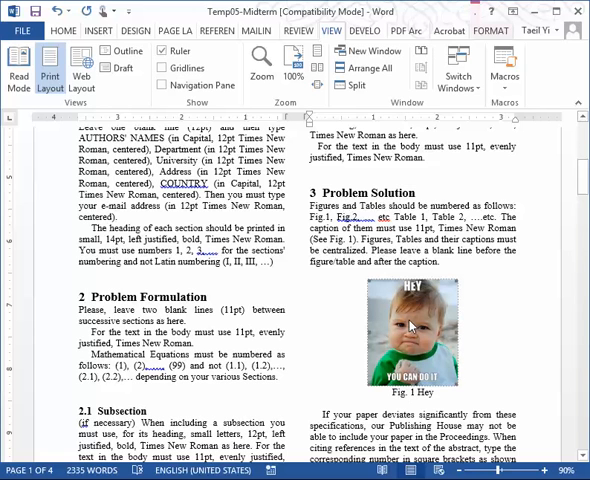
{"action": "scroll", "scroll_direction": "down", "scroll_amount": 3}
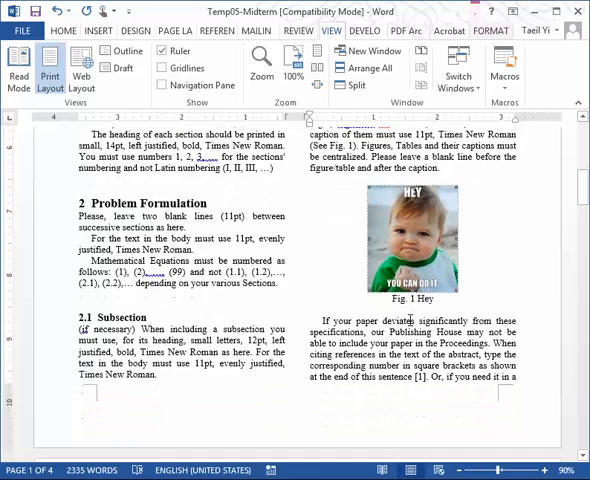
{"action": "scroll", "scroll_direction": "down", "scroll_amount": 3}
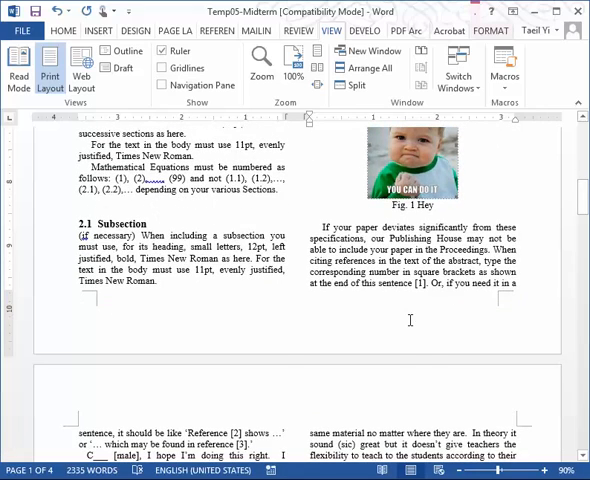
{"action": "scroll", "scroll_direction": "up", "scroll_amount": 3}
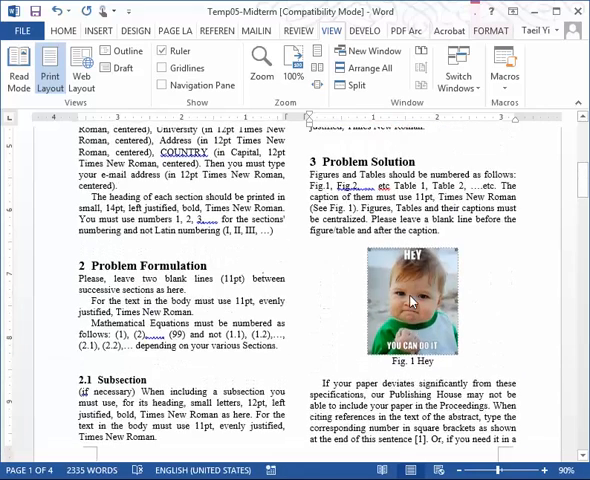
{"action": "scroll", "scroll_direction": "down", "scroll_amount": 3}
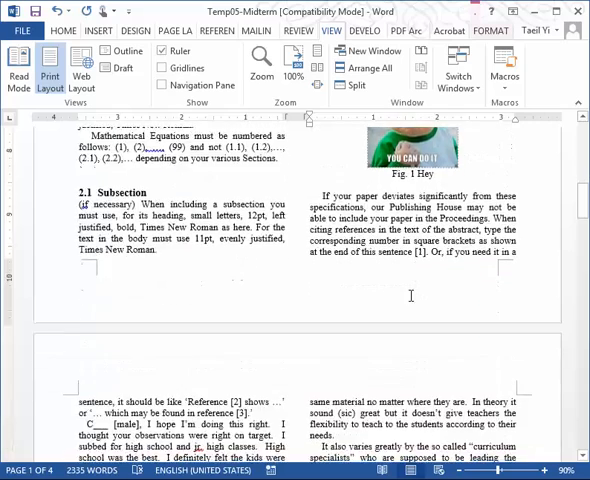
{"action": "scroll", "scroll_direction": "down", "scroll_amount": 3}
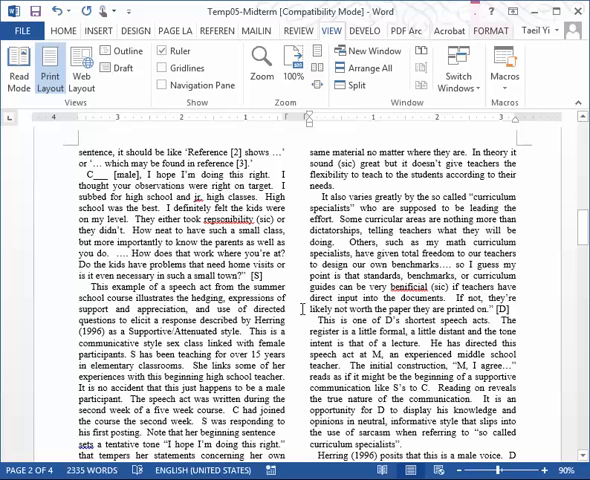
{"action": "scroll", "scroll_direction": "down", "scroll_amount": 3}
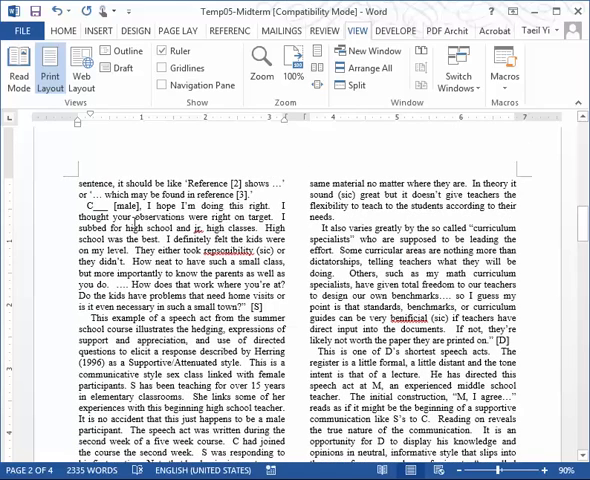
{"action": "scroll", "scroll_direction": "down", "scroll_amount": 3}
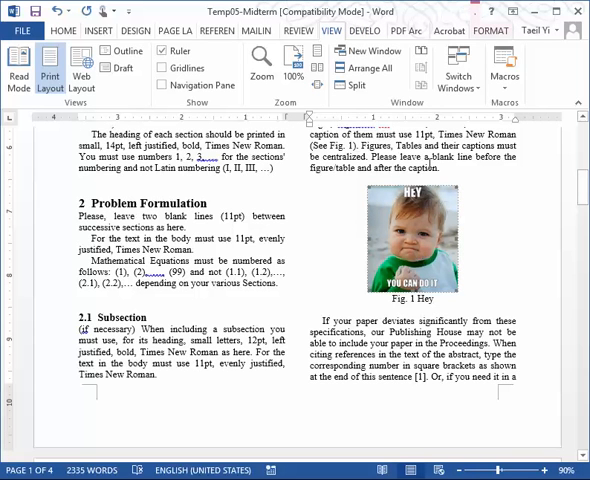
{"action": "mouse_move", "coordinate": [412, 244]}
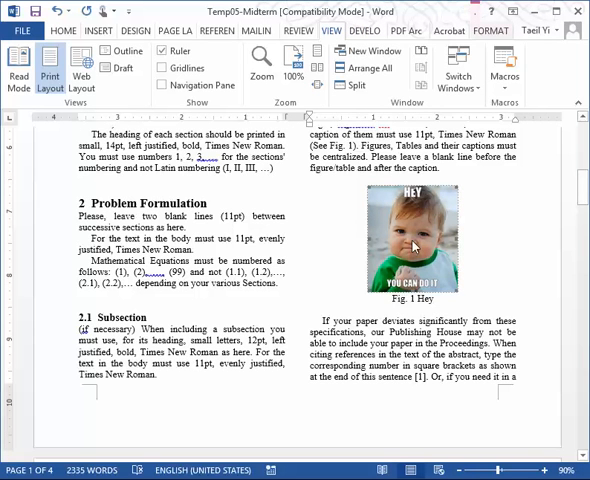
{"action": "mouse_move", "coordinate": [416, 250]}
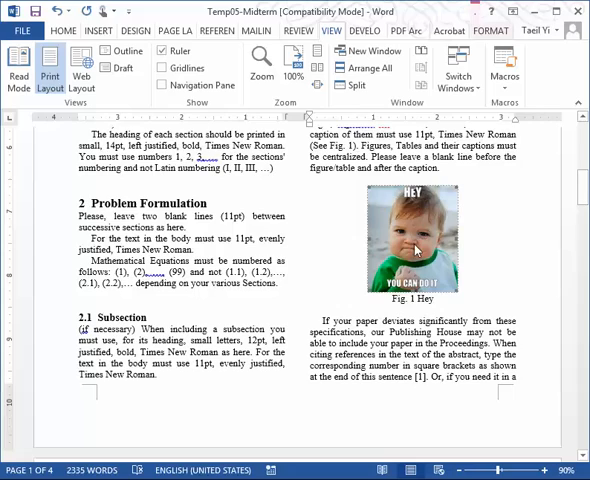
{"action": "scroll", "scroll_direction": "down", "scroll_amount": 3}
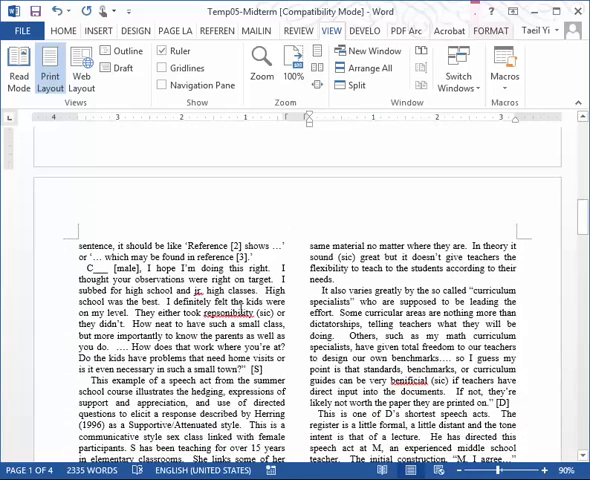
{"action": "scroll", "scroll_direction": "down", "scroll_amount": 3}
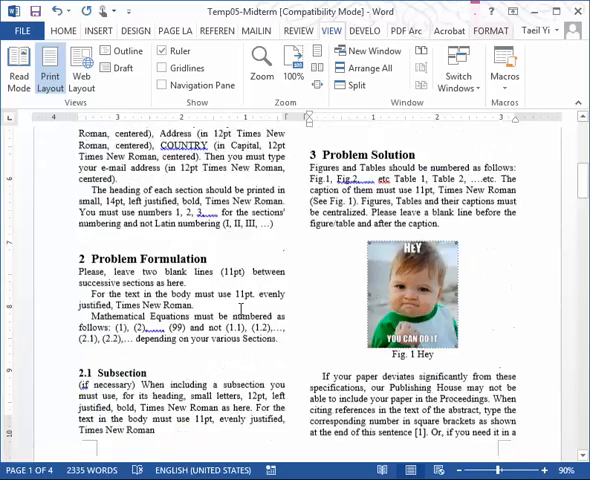
{"action": "scroll", "scroll_direction": "down", "scroll_amount": 3}
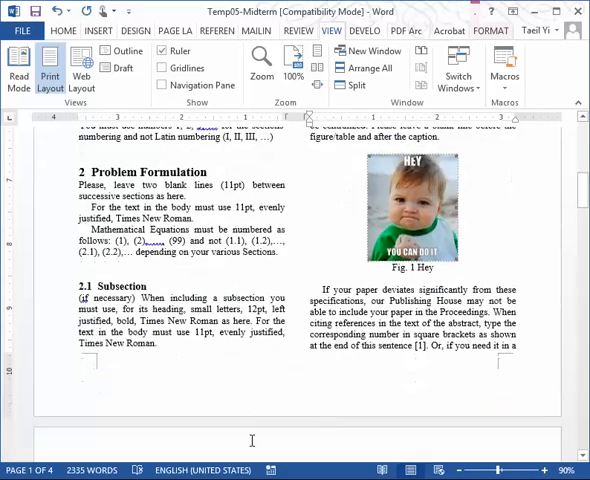
{"action": "scroll", "scroll_direction": "down", "scroll_amount": 3}
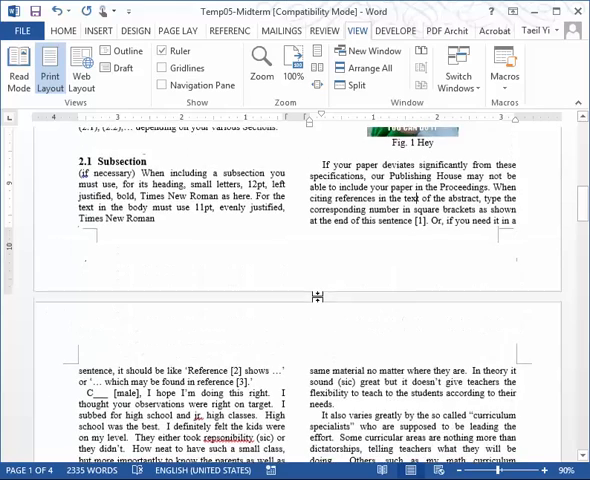
{"action": "scroll", "scroll_direction": "down", "scroll_amount": 3}
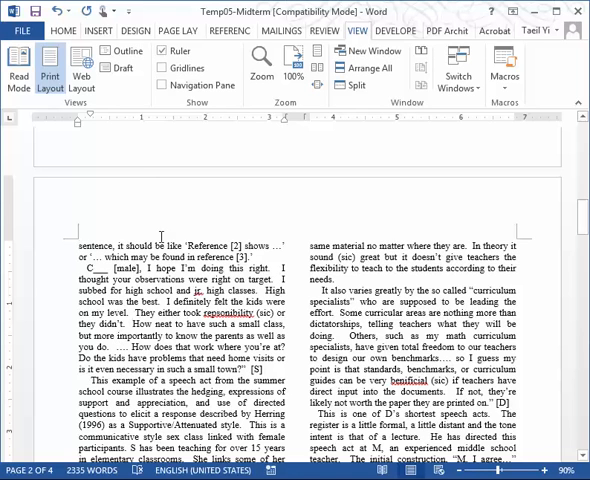
Step: Insert a simple text box with placeholder quote text near the top of page two
{"action": "left_click", "coordinate": [98, 32]}
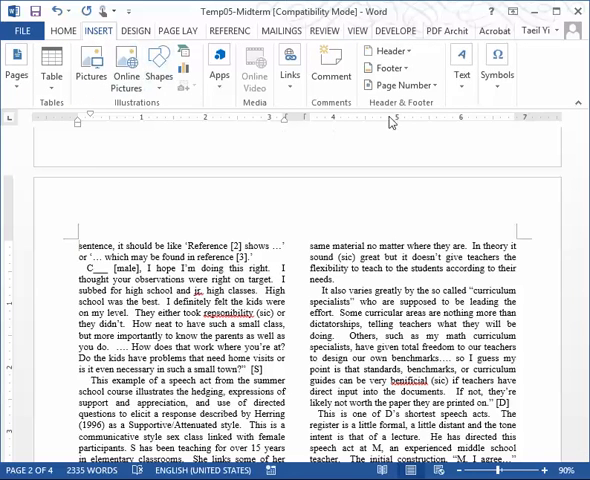
{"action": "left_click", "coordinate": [458, 72]}
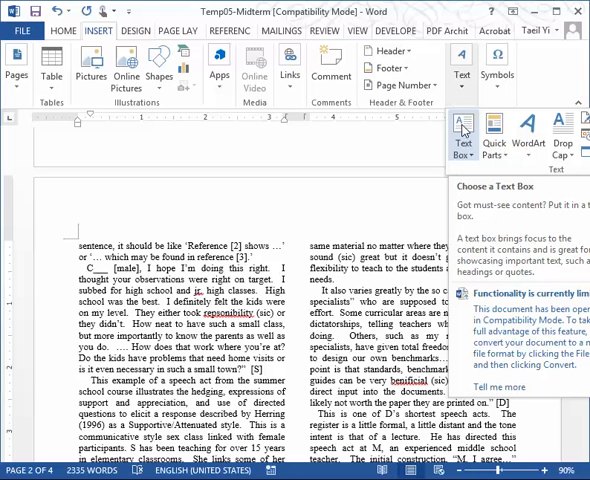
{"action": "left_click", "coordinate": [460, 130]}
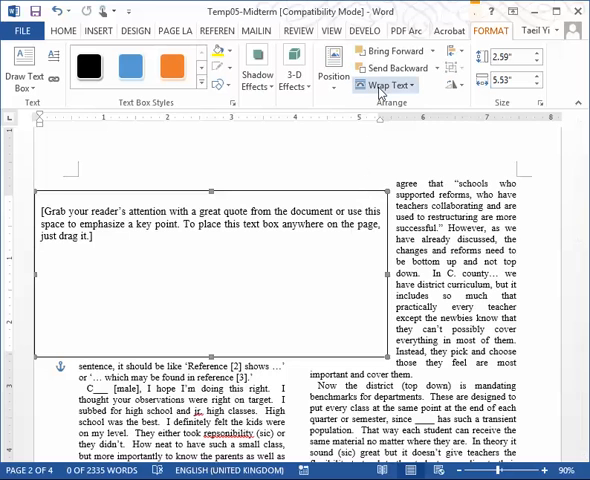
Step: Set the quote text box's wrapping to Top and Bottom
{"action": "left_click", "coordinate": [394, 84]}
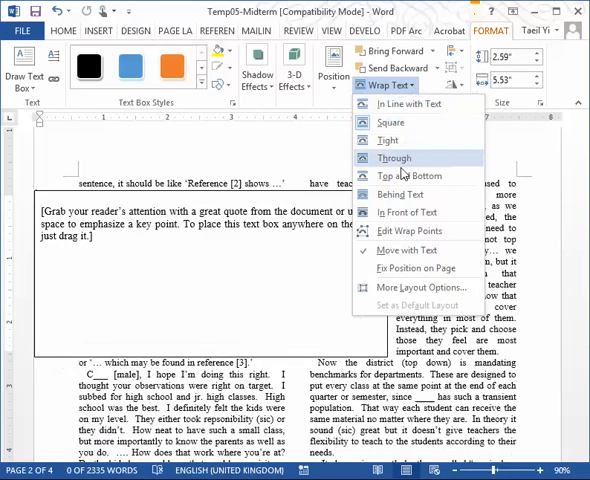
{"action": "mouse_move", "coordinate": [412, 176]}
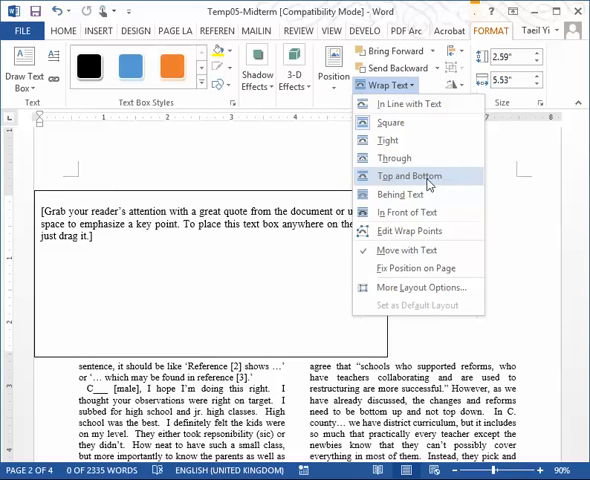
{"action": "left_click", "coordinate": [410, 176]}
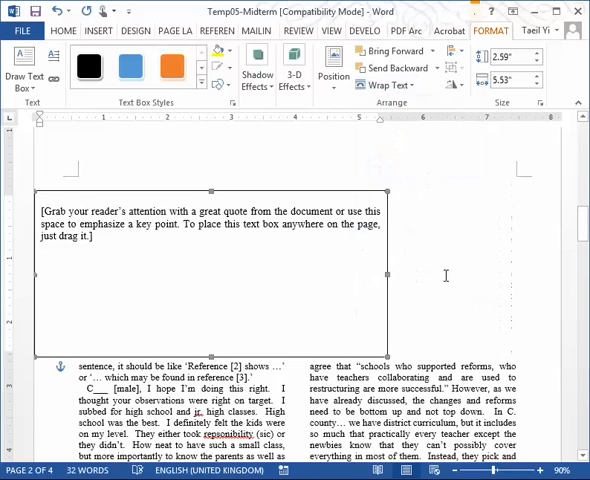
{"action": "mouse_move", "coordinate": [466, 258]}
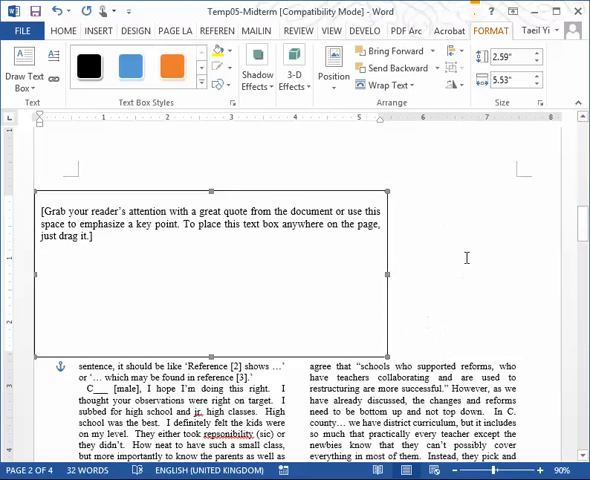
{"action": "mouse_move", "coordinate": [240, 180]}
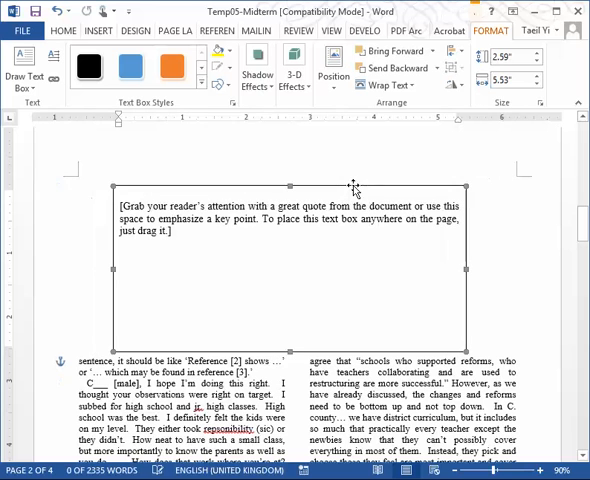
Step: Drag the quote text box so it spans both columns above the body text
{"action": "left_click_drag", "start_coordinate": [352, 188], "coordinate": [360, 180]}
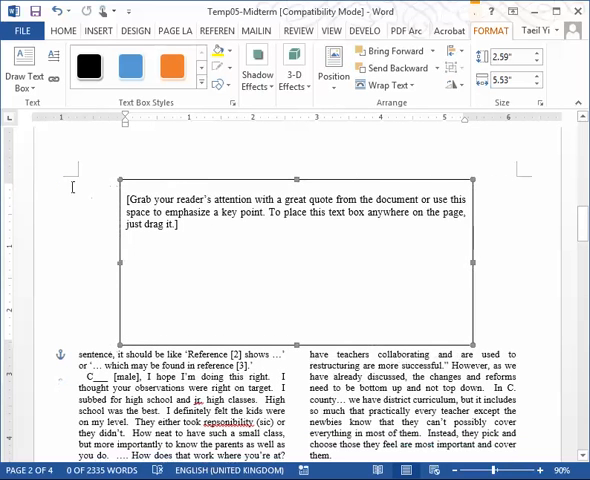
{"action": "mouse_move", "coordinate": [104, 188]}
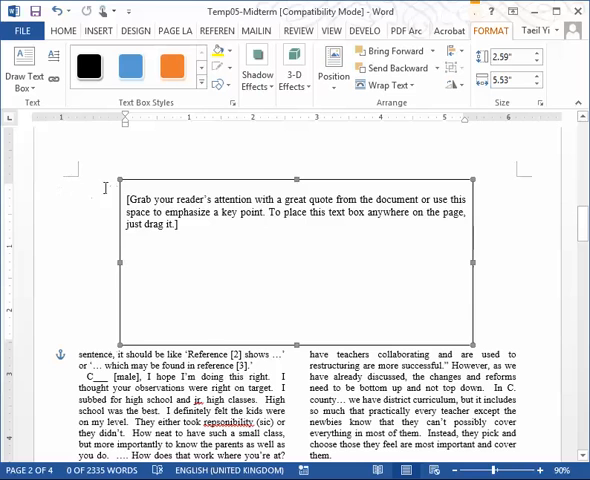
{"action": "mouse_move", "coordinate": [380, 184]}
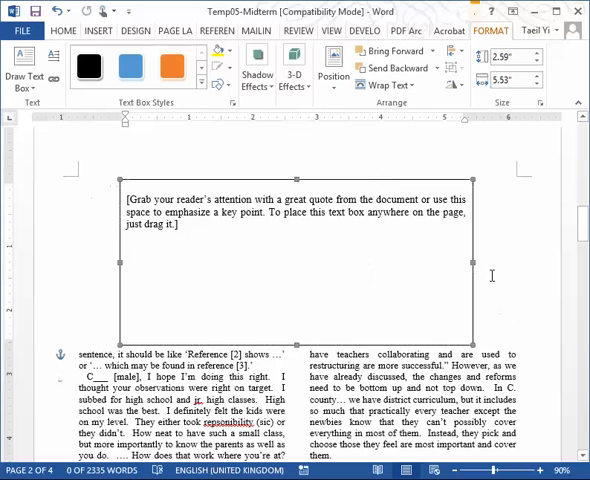
{"action": "mouse_move", "coordinate": [280, 258]}
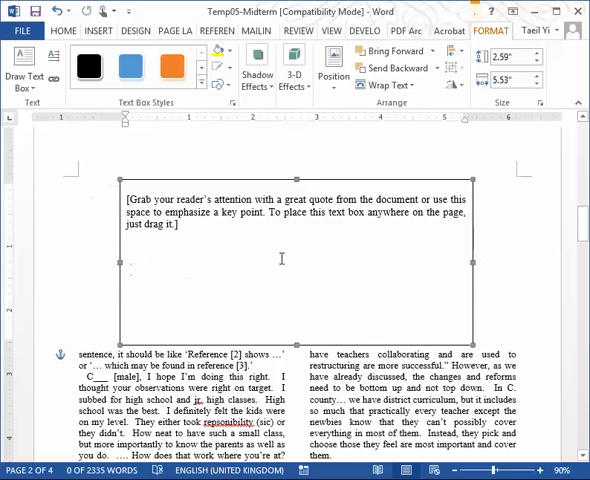
{"action": "mouse_move", "coordinate": [220, 232]}
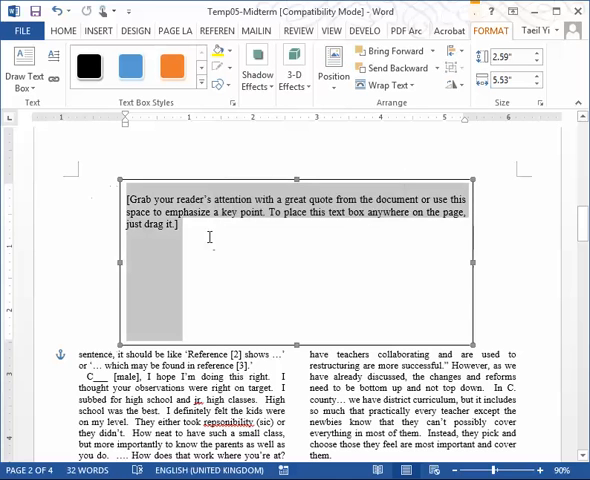
{"action": "mouse_move", "coordinate": [200, 196]}
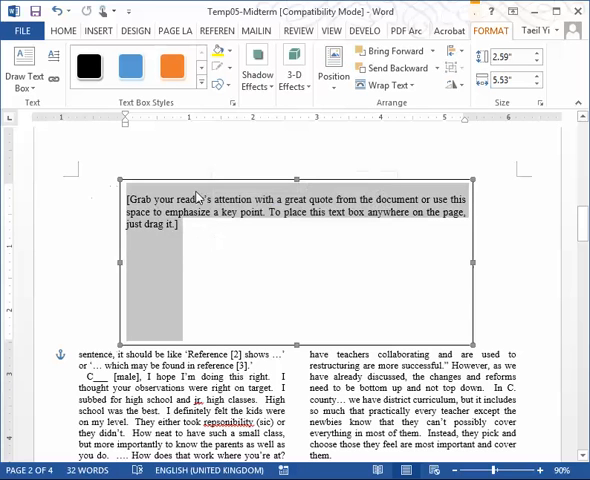
Step: Insert the Sokoban screenshot picture file into the text box, replacing the quote
{"action": "left_click", "coordinate": [100, 32]}
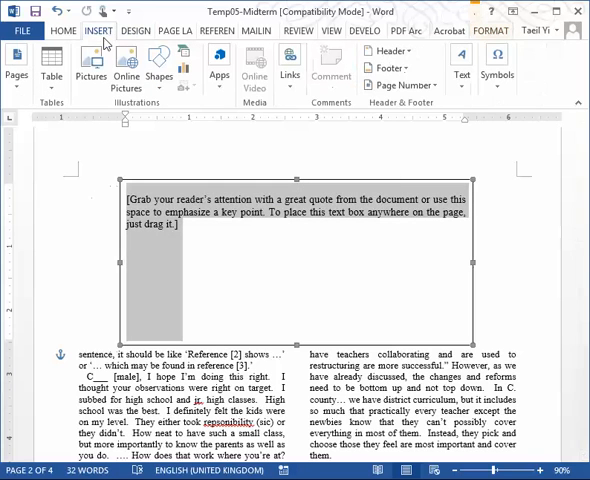
{"action": "left_click", "coordinate": [90, 68]}
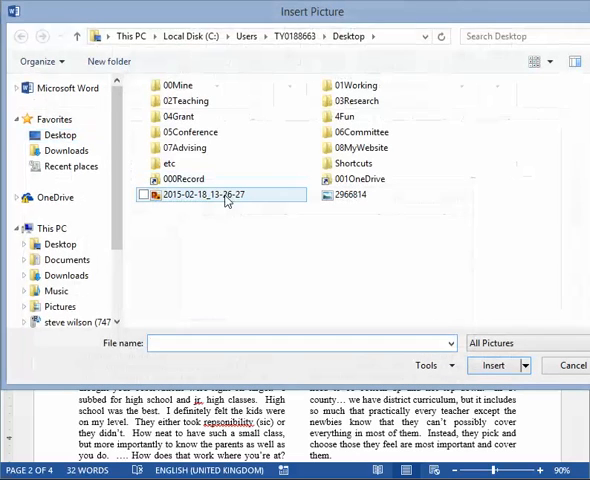
{"action": "left_click", "coordinate": [190, 194]}
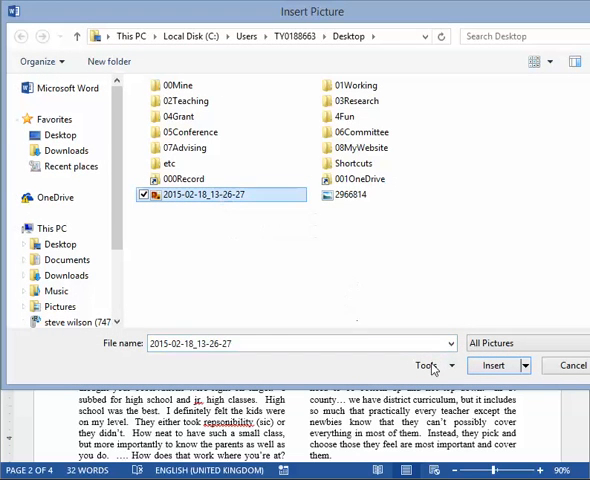
{"action": "left_click", "coordinate": [492, 366]}
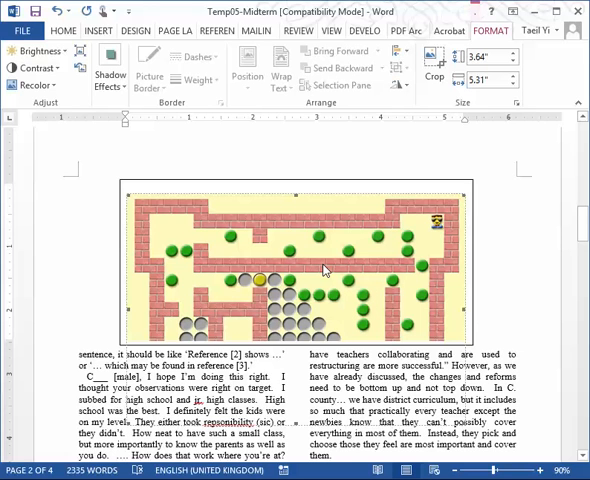
{"action": "mouse_move", "coordinate": [312, 248]}
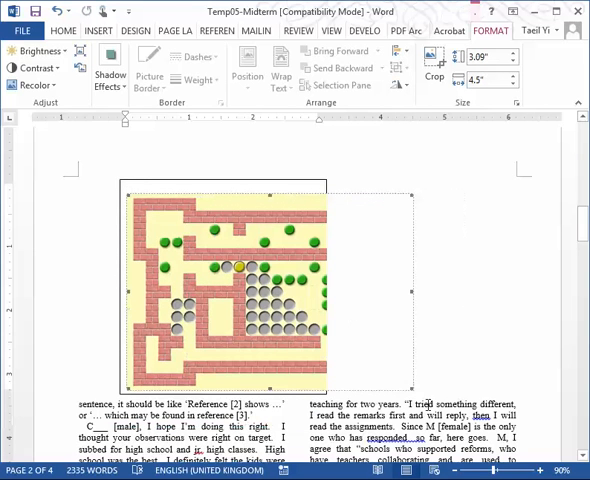
{"action": "mouse_move", "coordinate": [336, 296]}
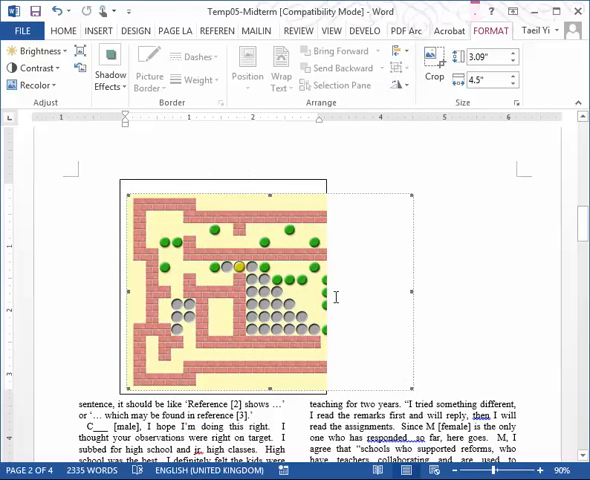
{"action": "mouse_move", "coordinate": [384, 364]}
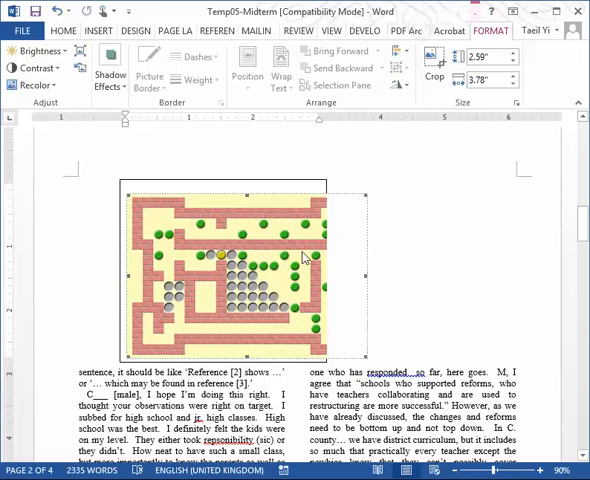
{"action": "mouse_move", "coordinate": [250, 246]}
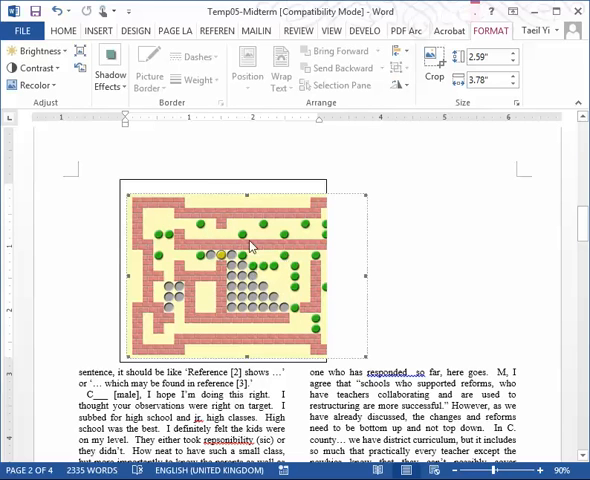
{"action": "mouse_move", "coordinate": [204, 184]}
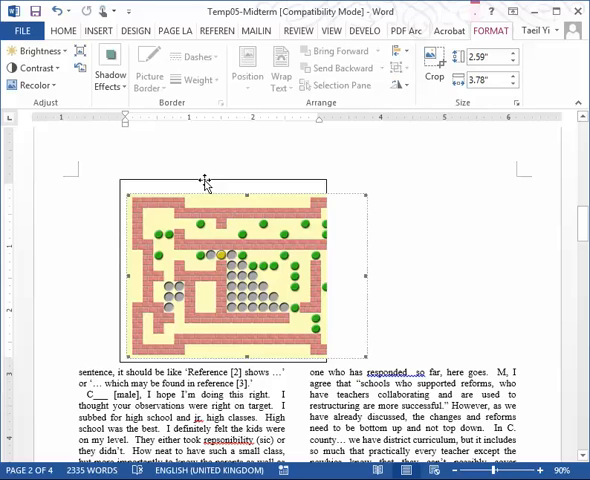
{"action": "mouse_move", "coordinate": [230, 198]}
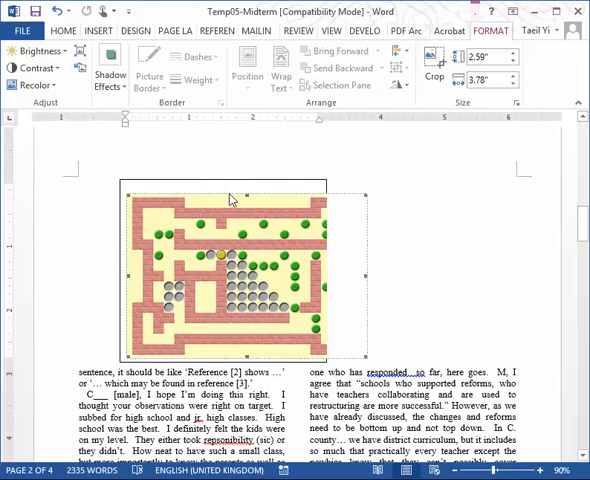
{"action": "mouse_move", "coordinate": [276, 258]}
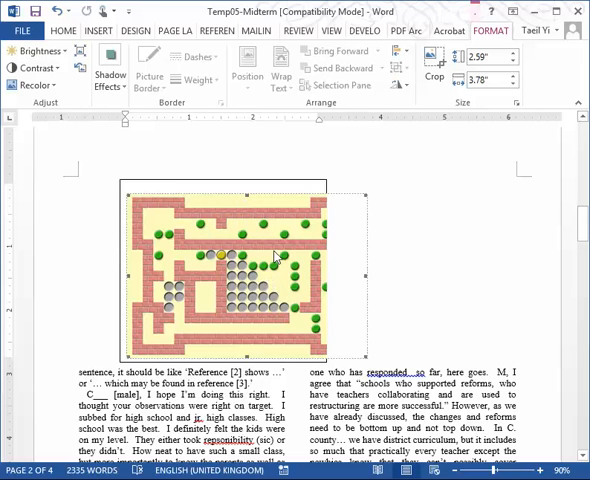
Step: Center the resized Sokoban picture horizontally within the text box from Home
{"action": "left_click", "coordinate": [64, 32]}
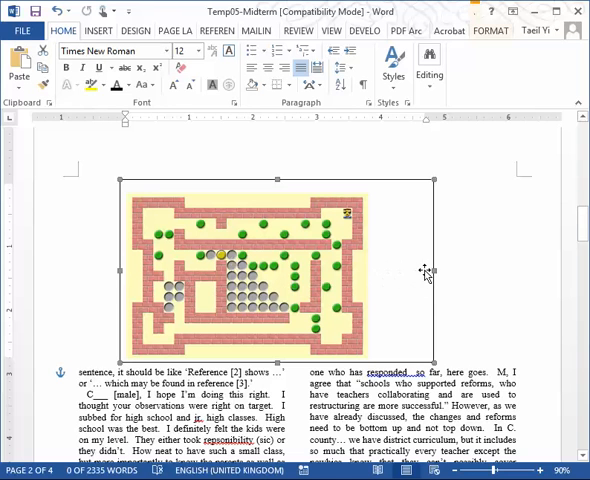
{"action": "mouse_move", "coordinate": [414, 272]}
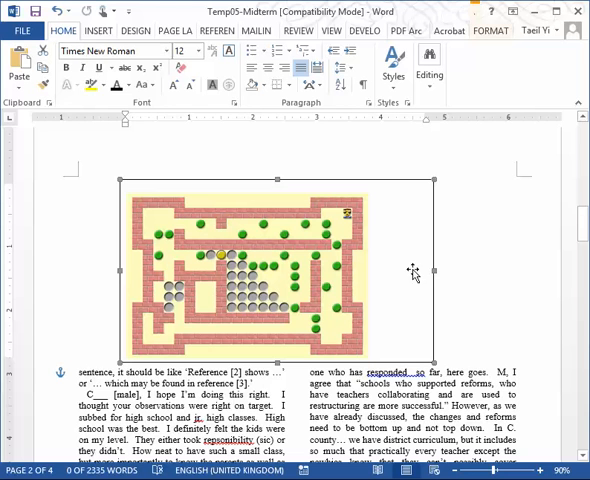
{"action": "mouse_move", "coordinate": [430, 272]}
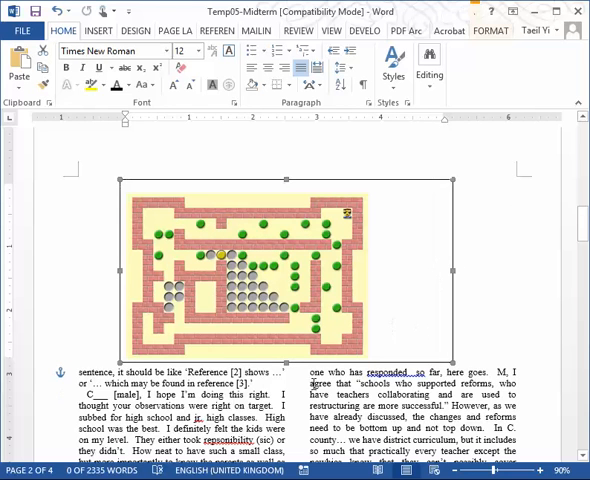
{"action": "mouse_move", "coordinate": [384, 184]}
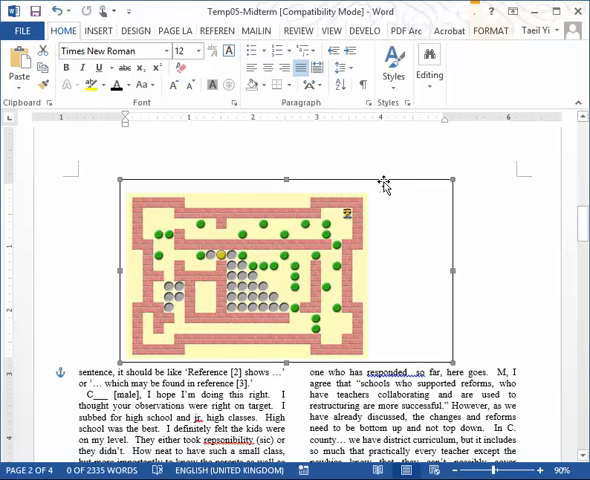
{"action": "mouse_move", "coordinate": [452, 272]}
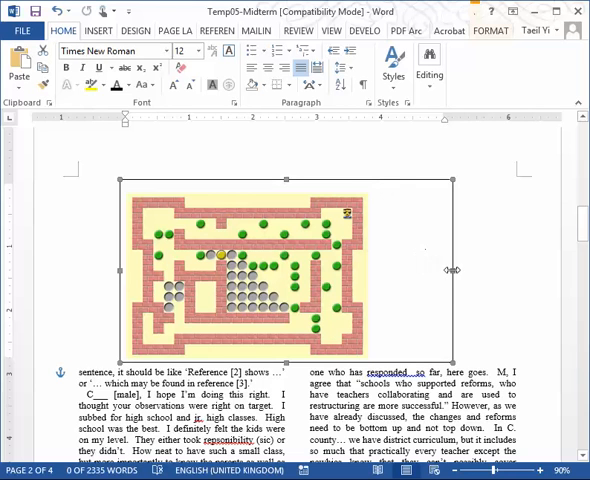
{"action": "mouse_move", "coordinate": [384, 310]}
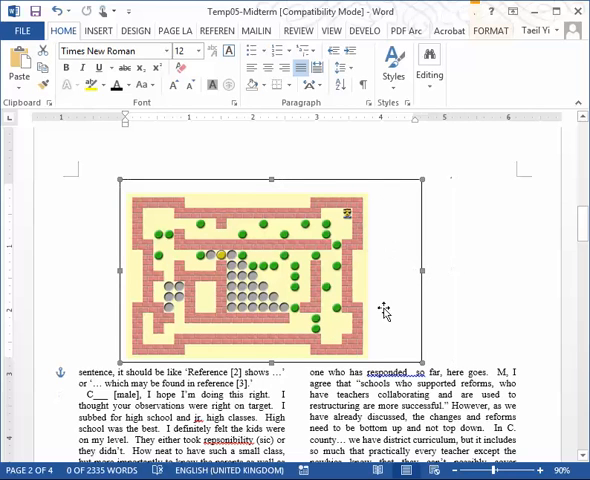
{"action": "mouse_move", "coordinate": [326, 184]}
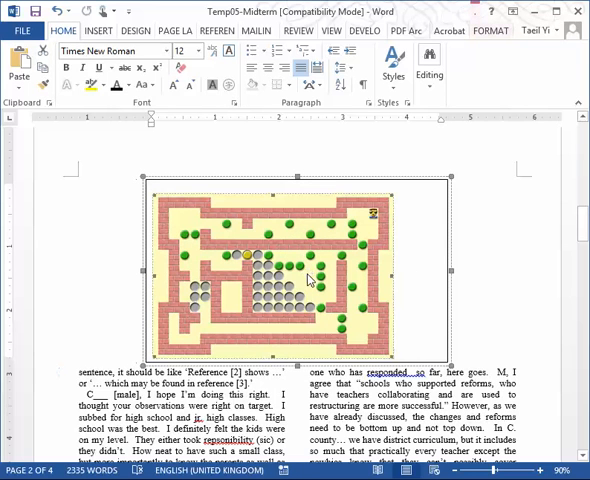
Step: Select the picture and apply Remove Space Before Paragraph so it sits at the box top
{"action": "right_click", "coordinate": [310, 280]}
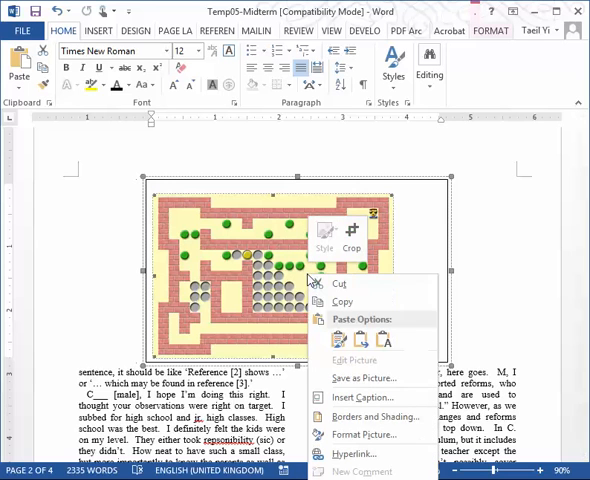
{"action": "left_click", "coordinate": [284, 240]}
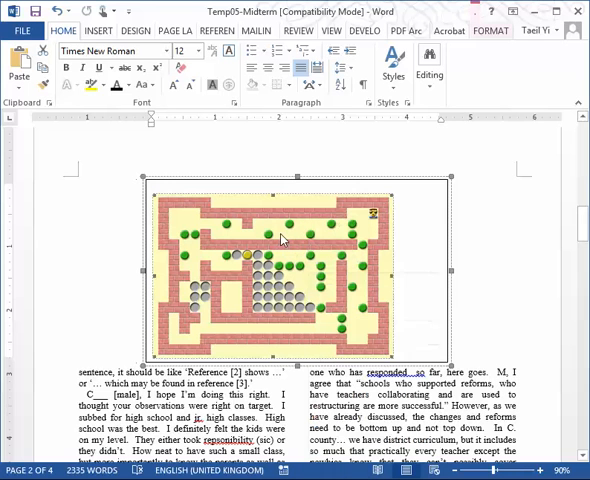
{"action": "mouse_move", "coordinate": [286, 222]}
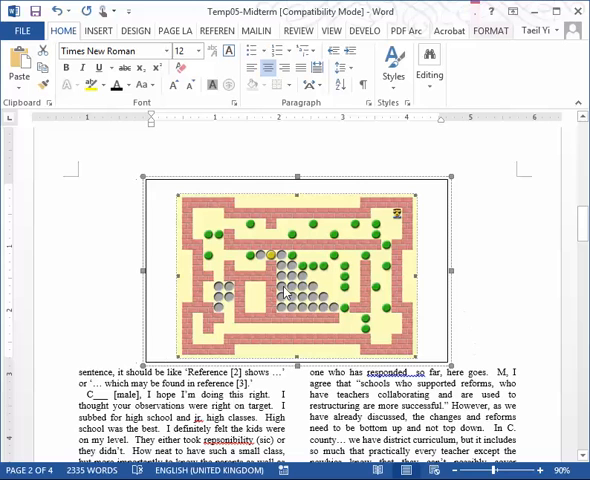
{"action": "mouse_move", "coordinate": [338, 256]}
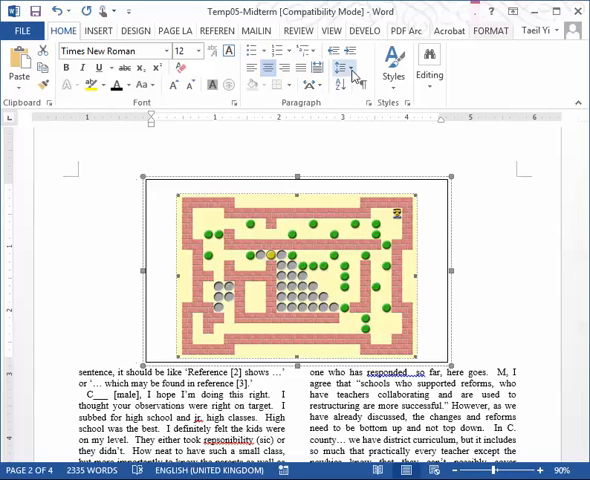
{"action": "left_click", "coordinate": [350, 70]}
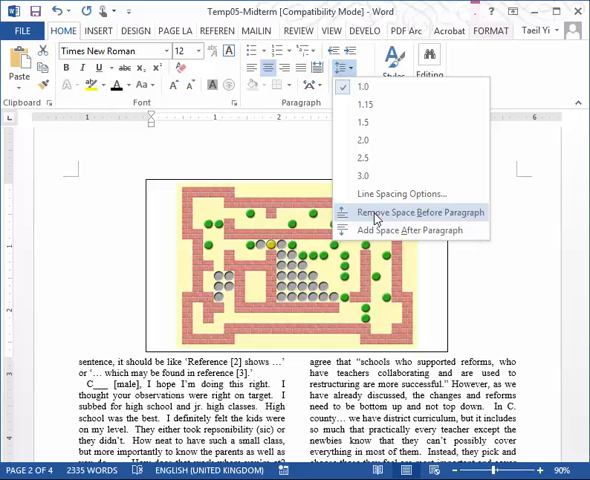
{"action": "left_click", "coordinate": [416, 212]}
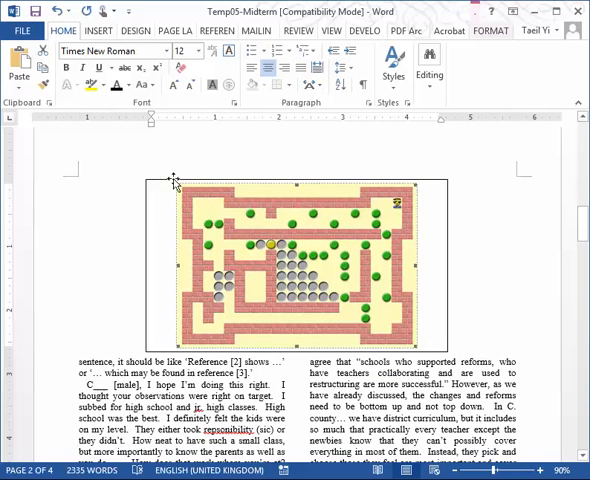
{"action": "mouse_move", "coordinate": [428, 184]}
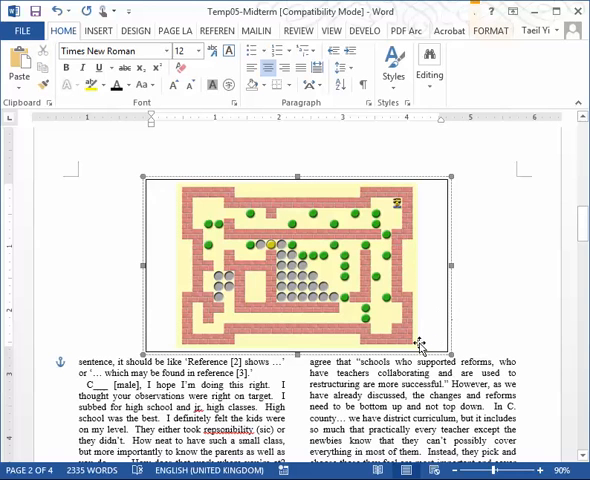
{"action": "mouse_move", "coordinate": [350, 304]}
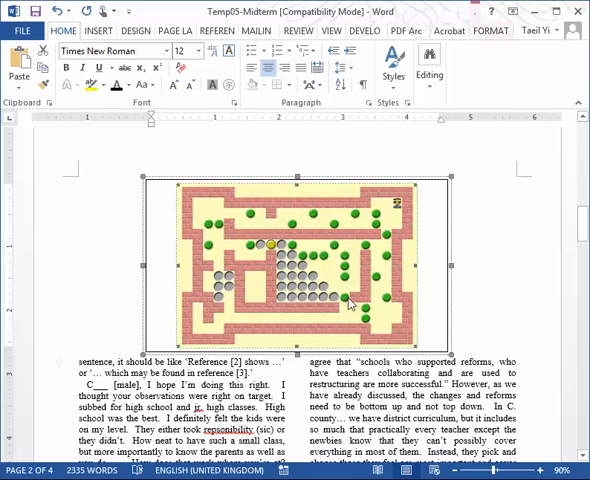
{"action": "mouse_move", "coordinate": [352, 300]}
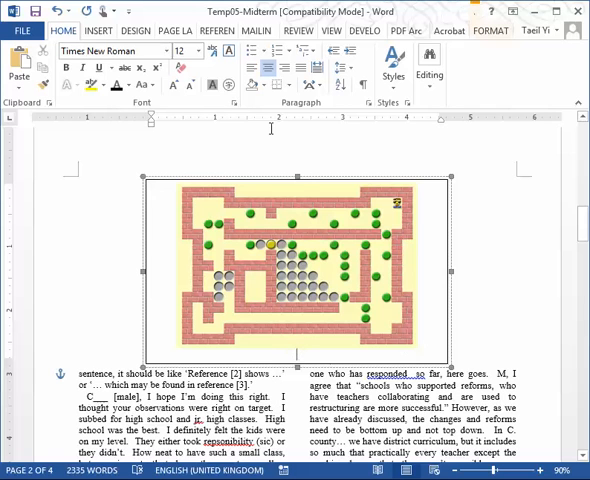
{"action": "mouse_move", "coordinate": [288, 68]}
{"action": "type", "text": "F"}
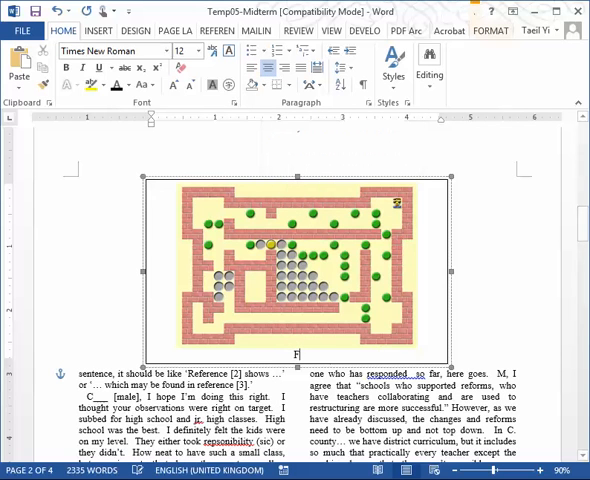
Step: Type the caption 'Fig. 1 Sokoban' under the picture and click away to finish
{"action": "type", "text": "ig."}
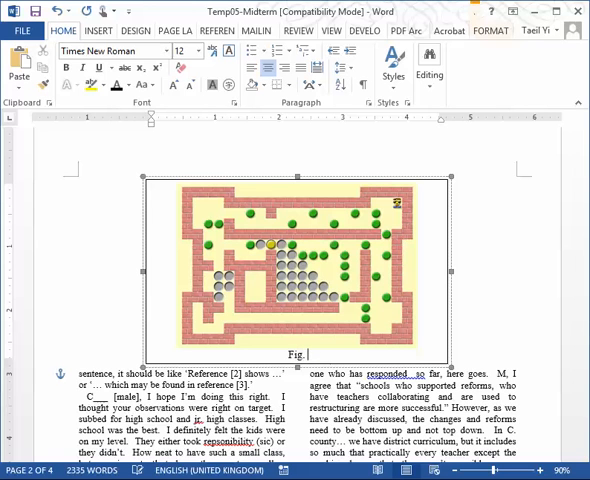
{"action": "type", "text": "1"}
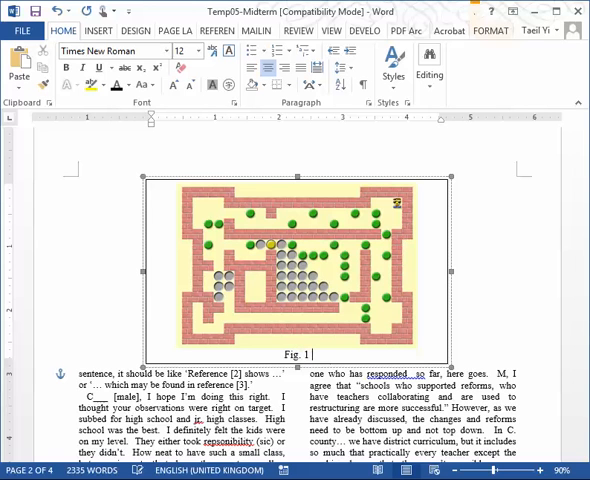
{"action": "type", "text": "Soko"}
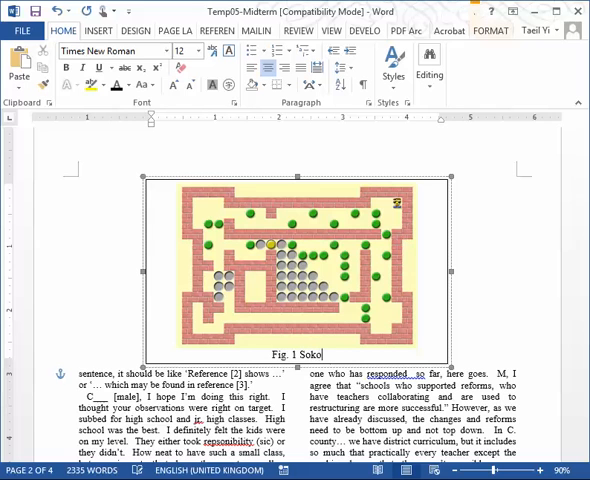
{"action": "type", "text": "ban"}
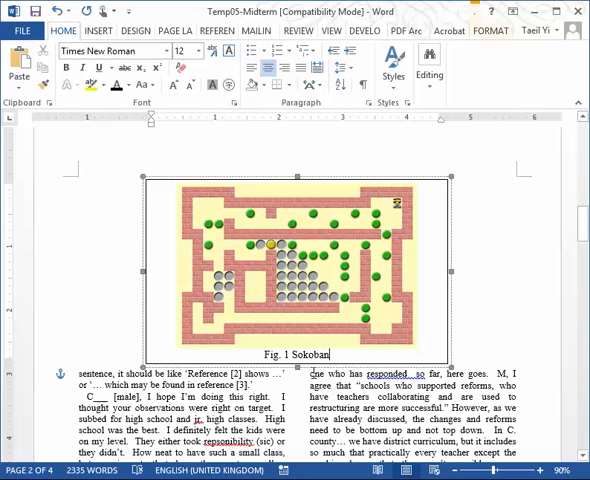
{"action": "mouse_move", "coordinate": [294, 380]}
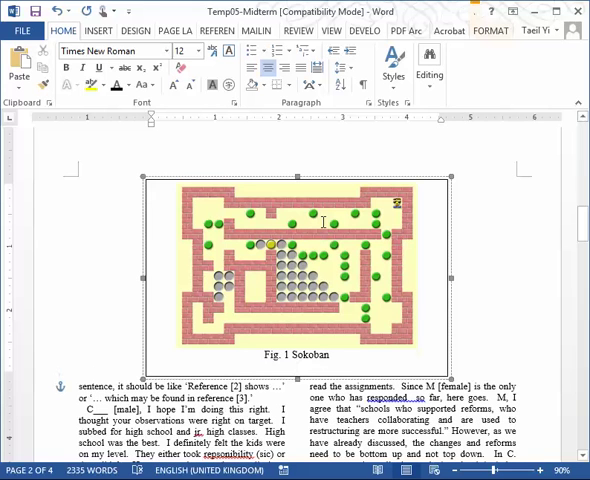
{"action": "left_click", "coordinate": [348, 68]}
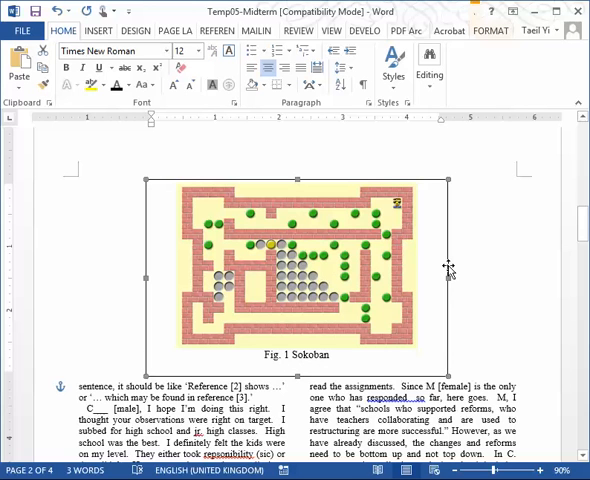
Step: Set the figure text box's Line Color to No Color in Format Text Box, removing its outline
{"action": "right_click", "coordinate": [450, 270]}
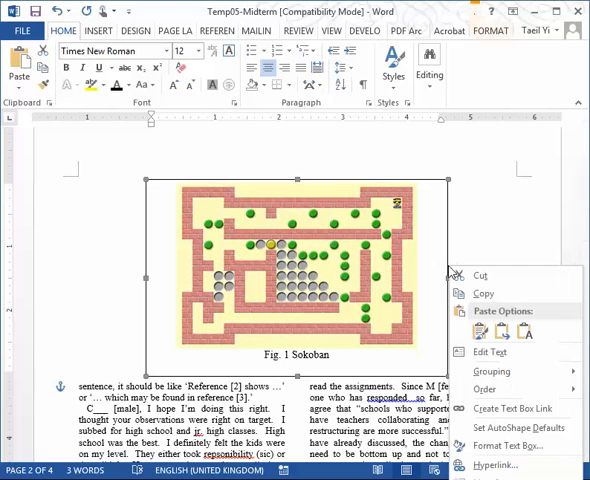
{"action": "mouse_move", "coordinate": [500, 448]}
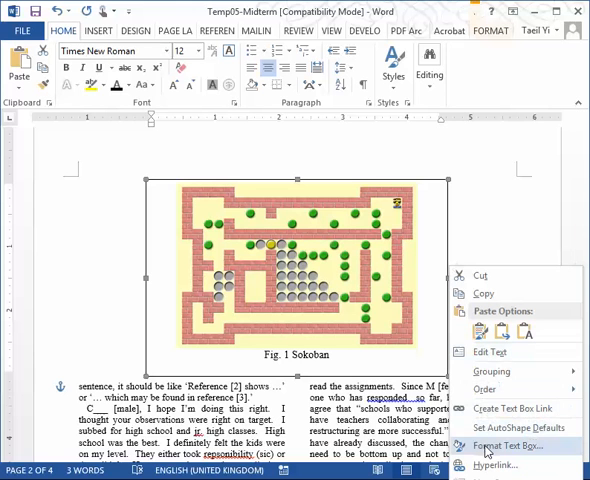
{"action": "left_click", "coordinate": [508, 444]}
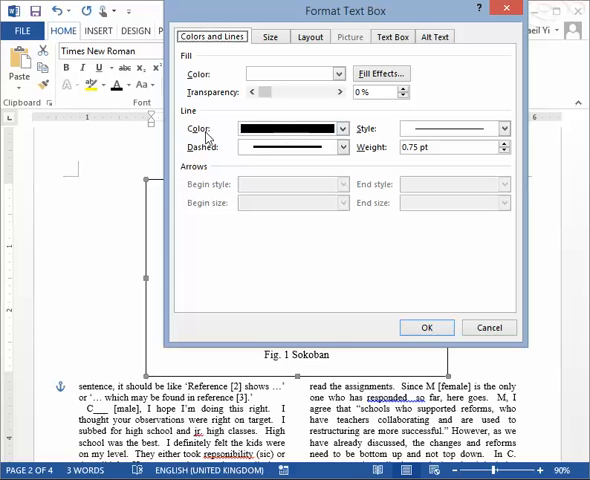
{"action": "mouse_move", "coordinate": [290, 128]}
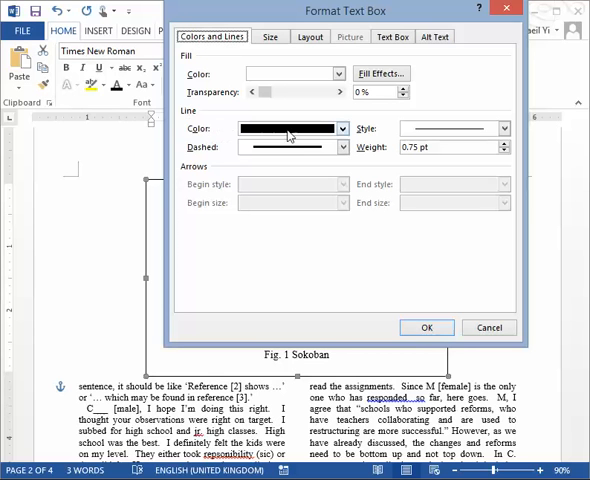
{"action": "left_click", "coordinate": [340, 128]}
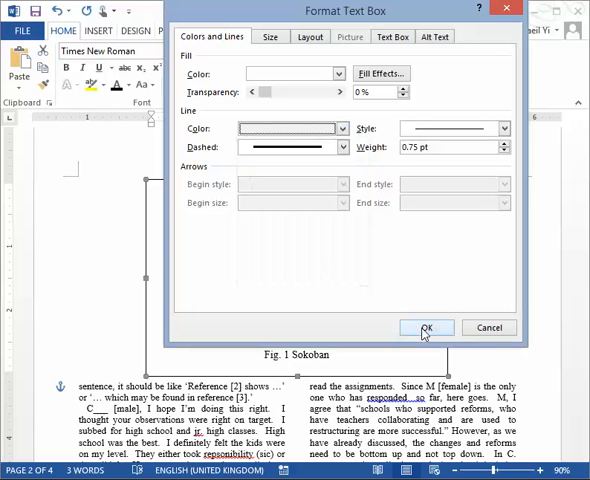
{"action": "left_click", "coordinate": [424, 328]}
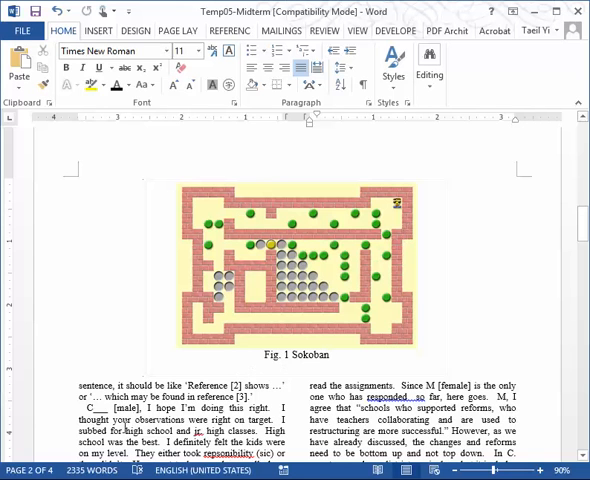
{"action": "mouse_move", "coordinate": [440, 288]}
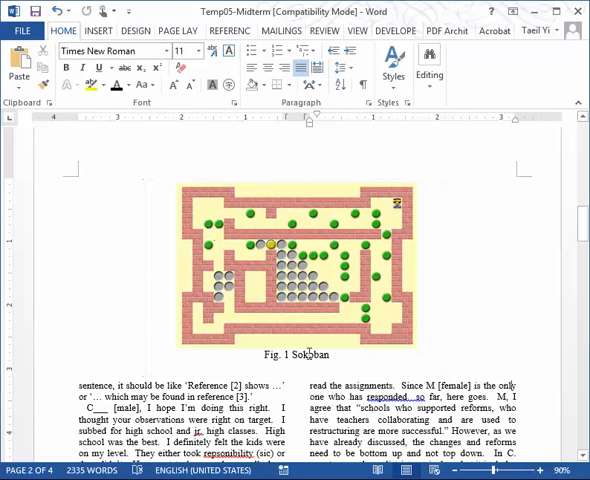
{"action": "mouse_move", "coordinate": [388, 324]}
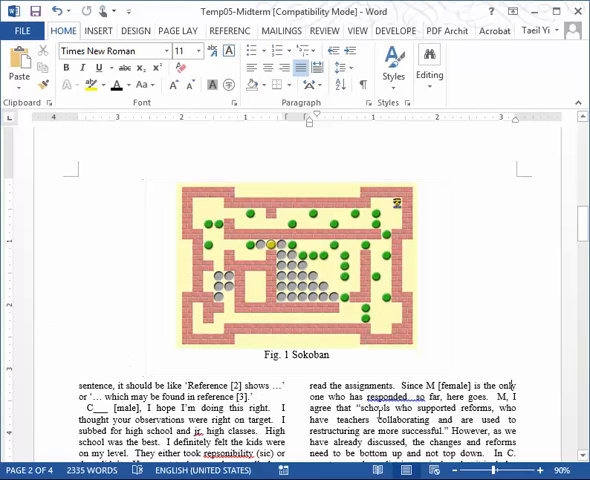
{"action": "scroll", "scroll_direction": "down", "scroll_amount": 3}
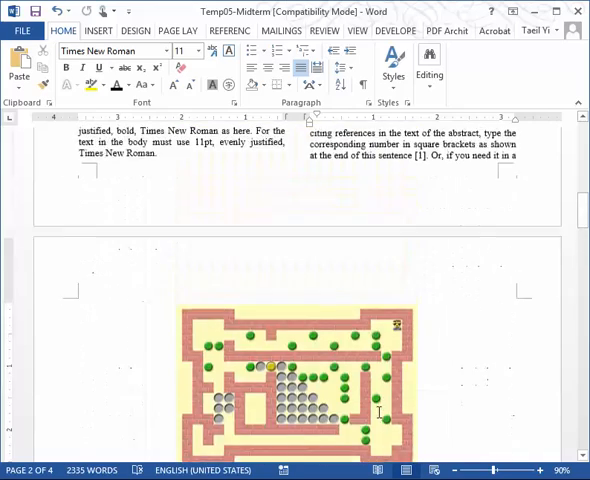
{"action": "scroll", "scroll_direction": "up", "scroll_amount": 3}
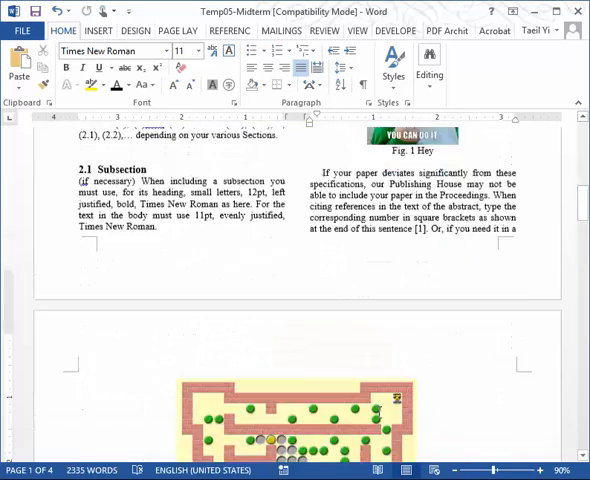
{"action": "scroll", "scroll_direction": "down", "scroll_amount": 3}
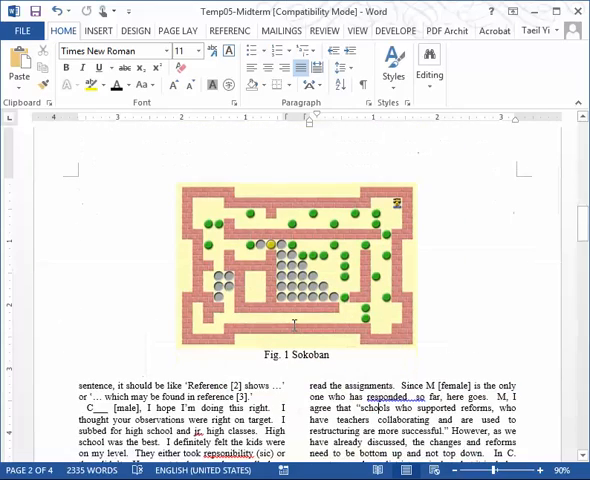